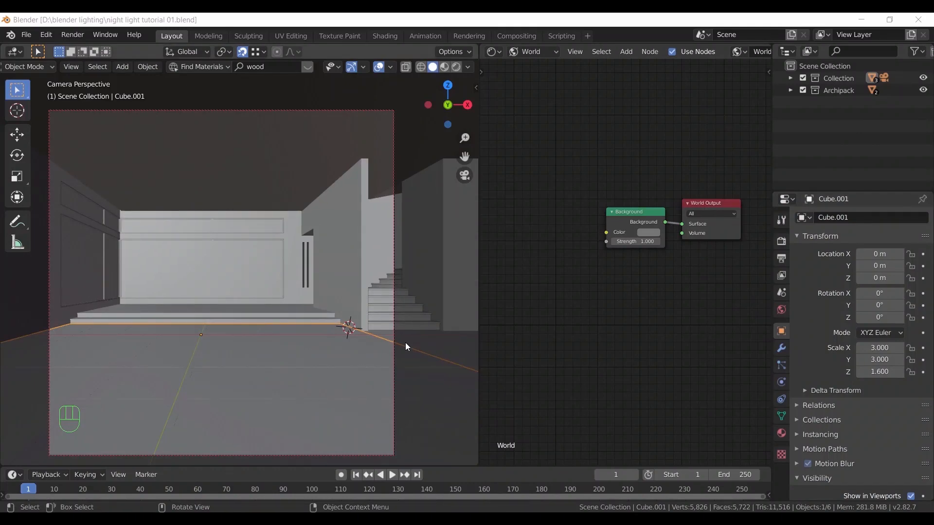
# - Toggle the unlit room into rendered shading to check darkness, then back to solid
pyautogui.click(456, 67)
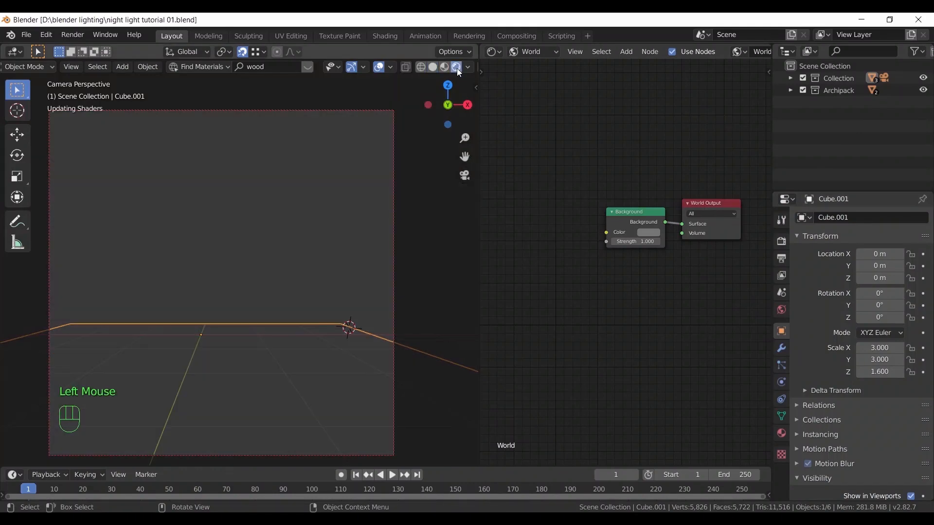
pyautogui.click(456, 67)
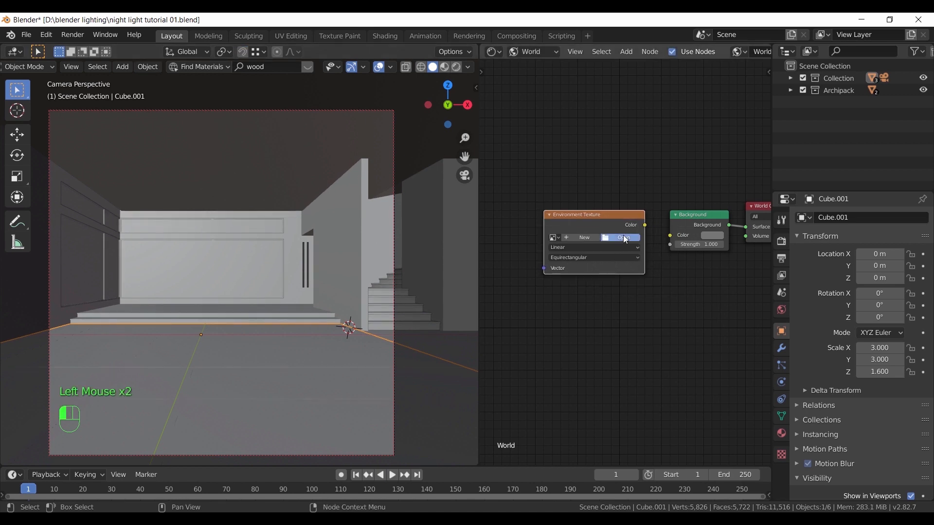
# - Load the dikhololo_night_2k.hdr night HDRI into the world's Environment Texture
pyautogui.click(607, 238)
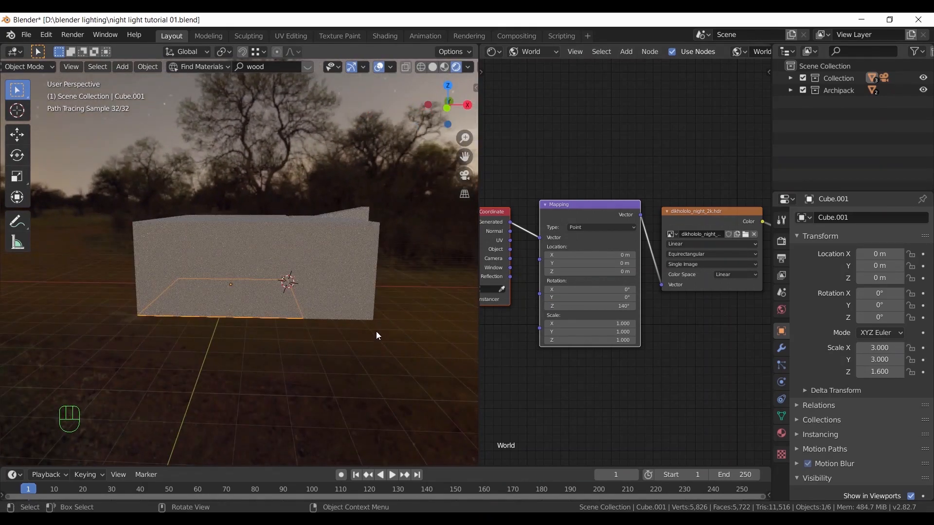
pyautogui.press('KP_0')
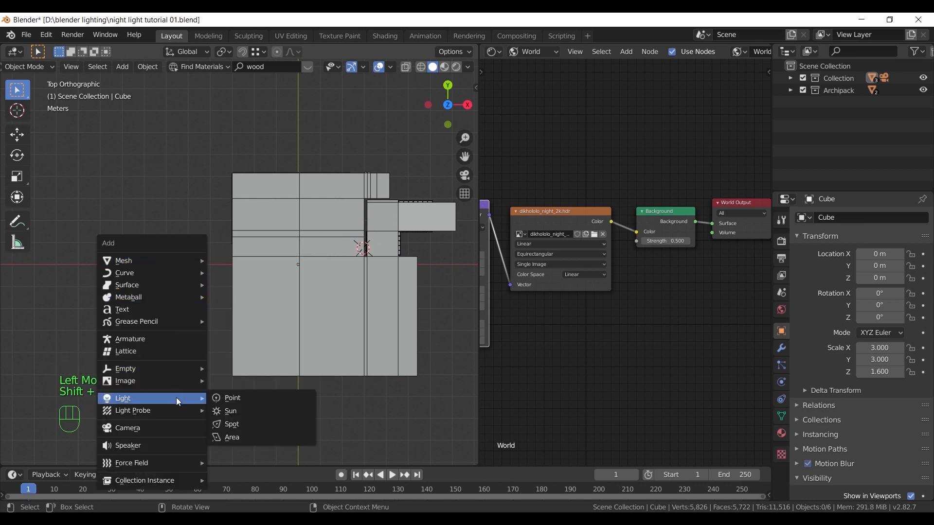
# - Add an area light and scale it into a thin strip along the wall edge
pyautogui.click(231, 437)
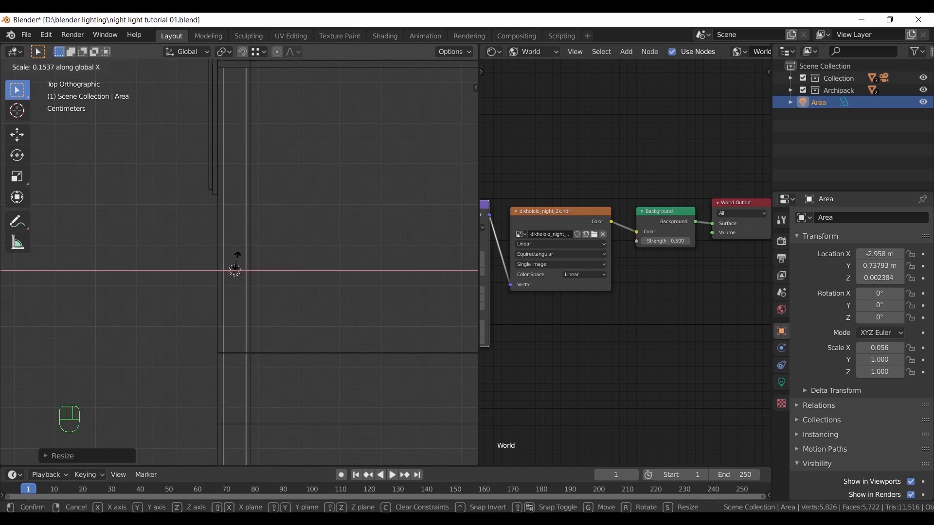
pyautogui.press('shift')
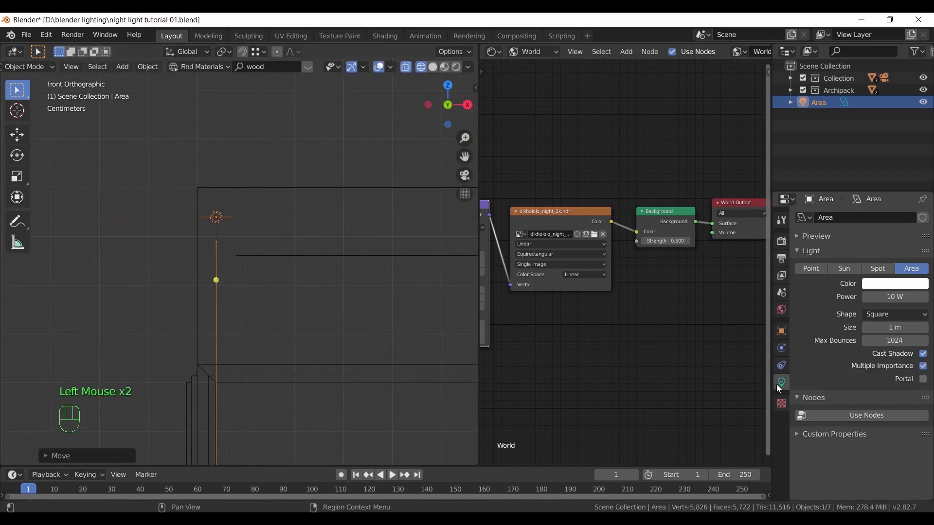
# - Make the strip light warm yellow (FFE1A4) and set its power to 15 W
pyautogui.click(893, 284)
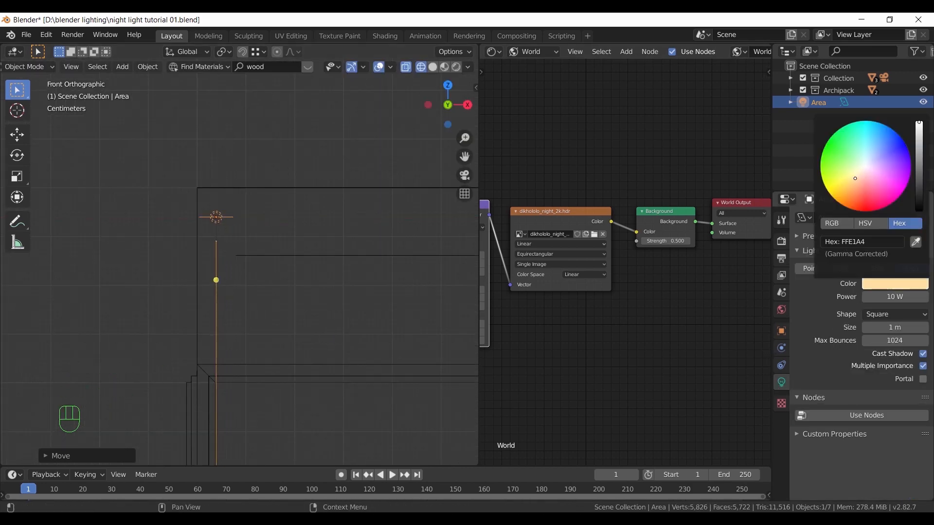
pyautogui.click(893, 297)
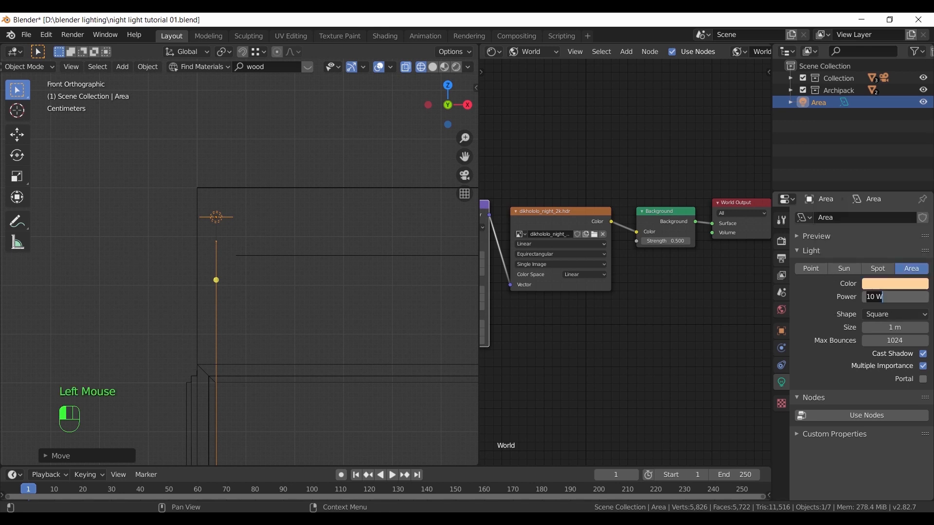
pyautogui.write('15')
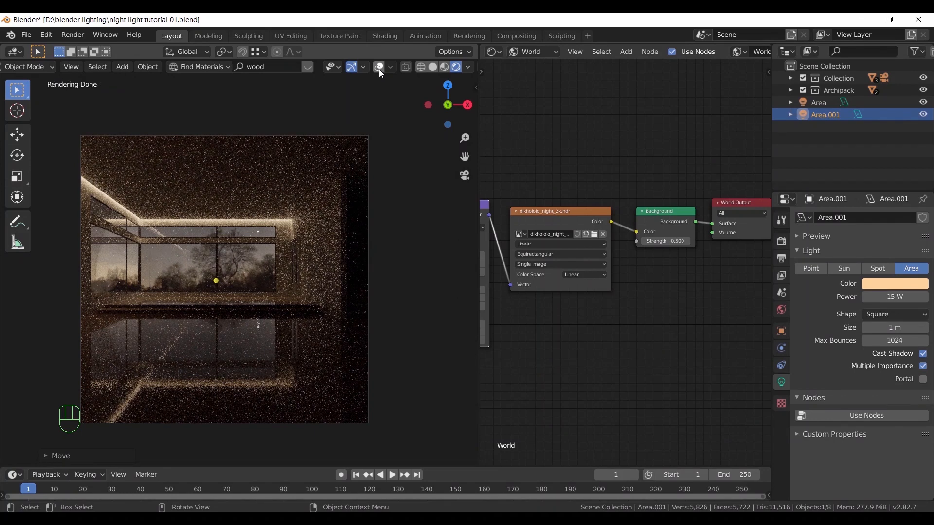
# - Inspect the warm ceiling strip in rendered shading, then return to solid shading
pyautogui.click(431, 66)
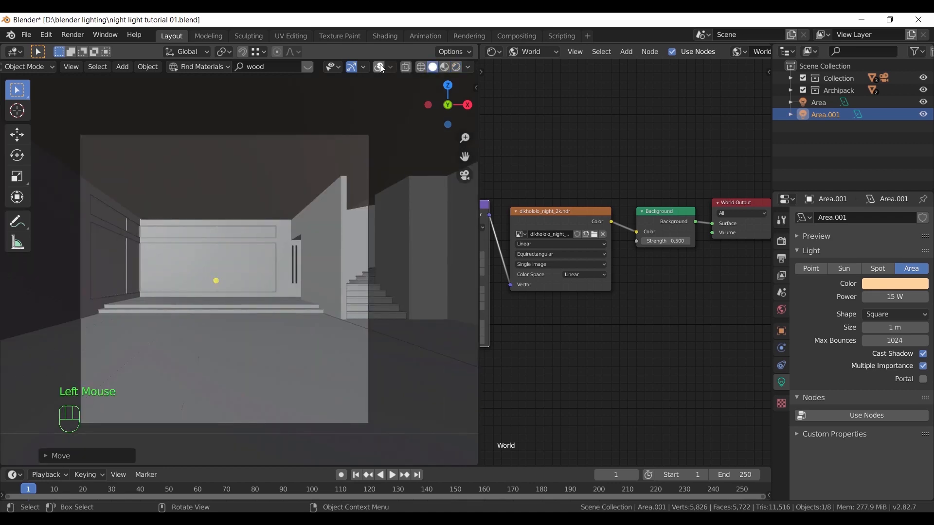
pyautogui.click(378, 67)
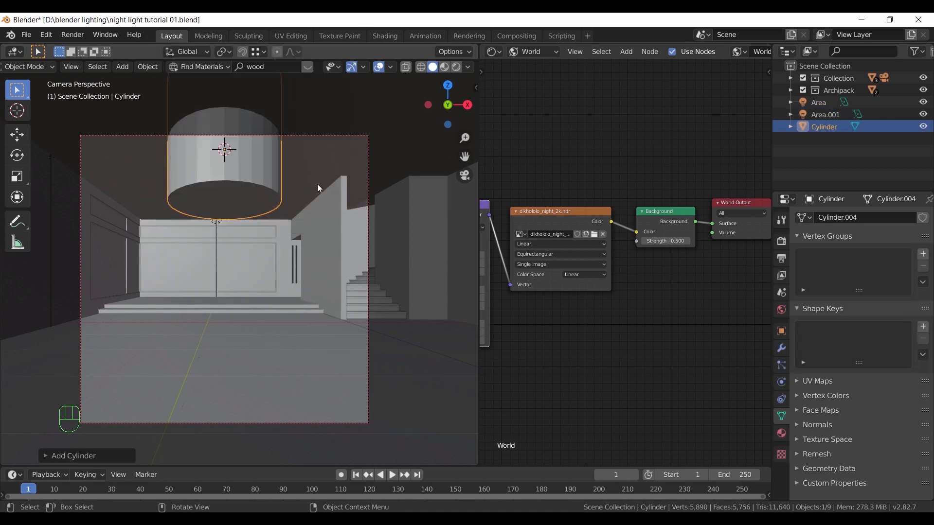
# - Flatten and raise the cylinder near the ceiling, then inset its bottom face
pyautogui.press('shift+s')
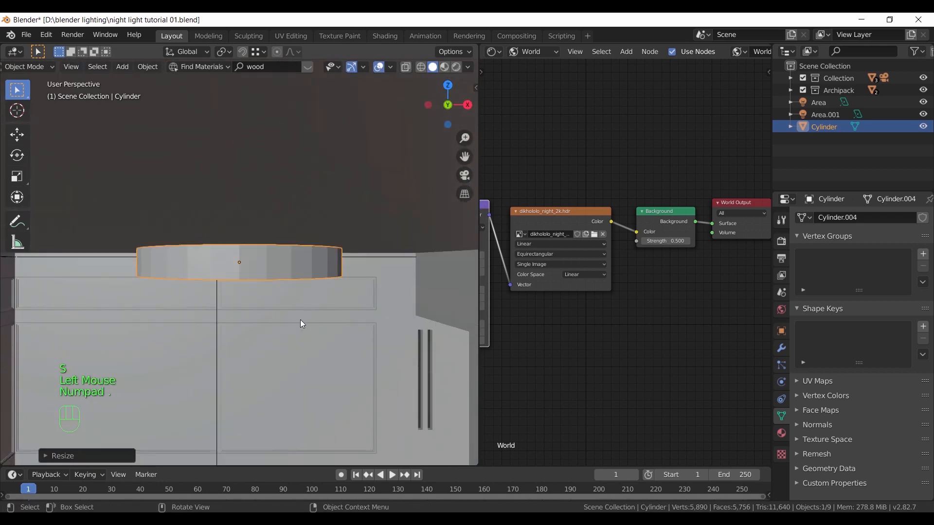
pyautogui.press('g')
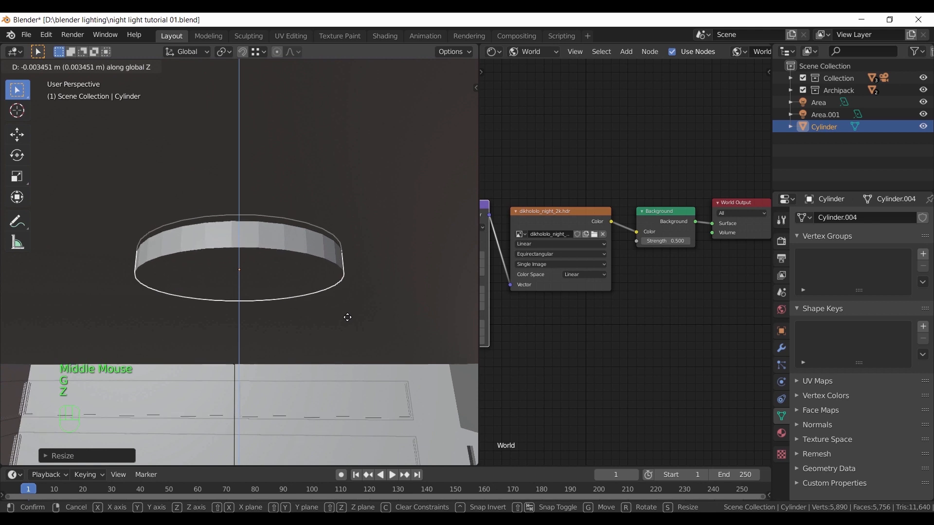
pyautogui.press('Tab')
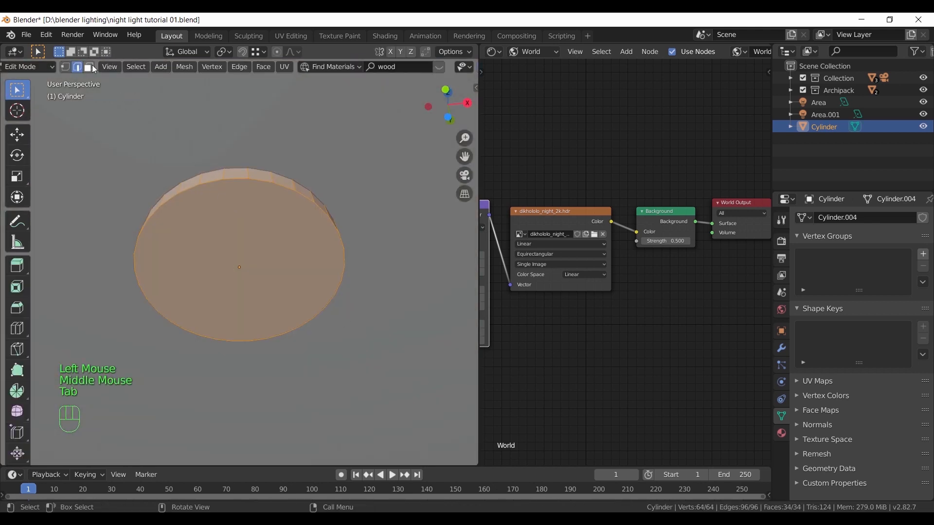
pyautogui.press('i')
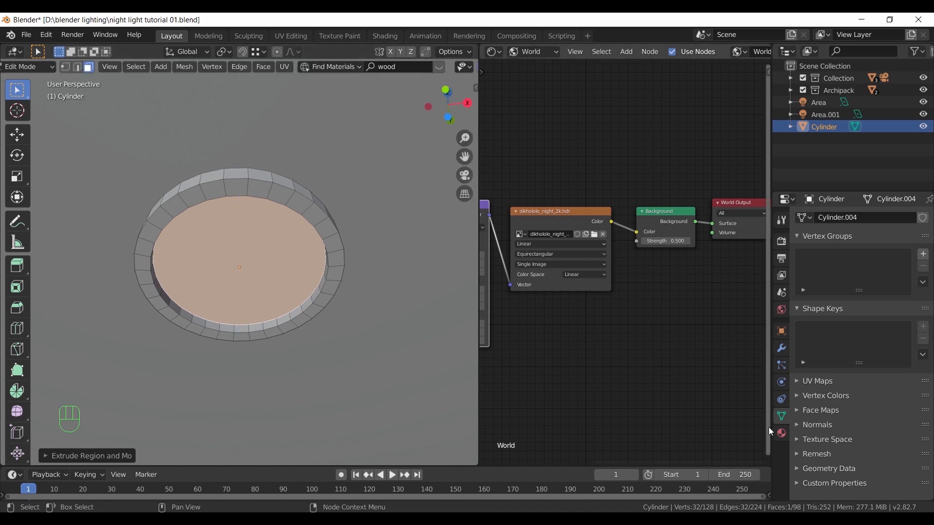
pyautogui.click(780, 432)
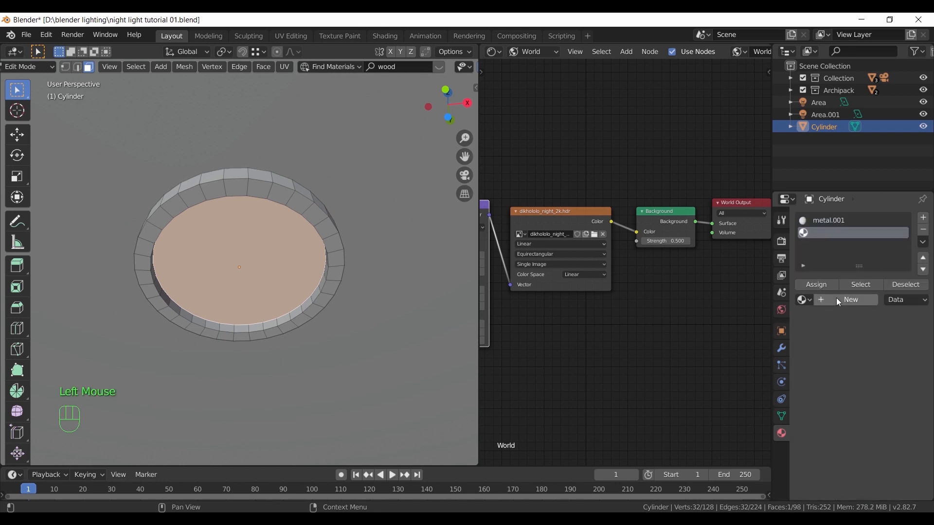
# - Create an emission material and assign it to the disc's inner face
pyautogui.click(849, 299)
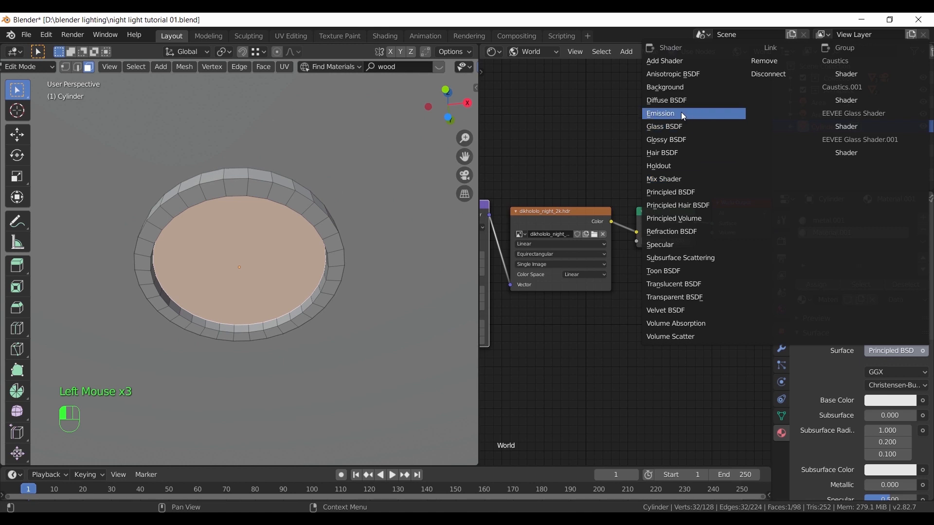
pyautogui.moveTo(689, 117)
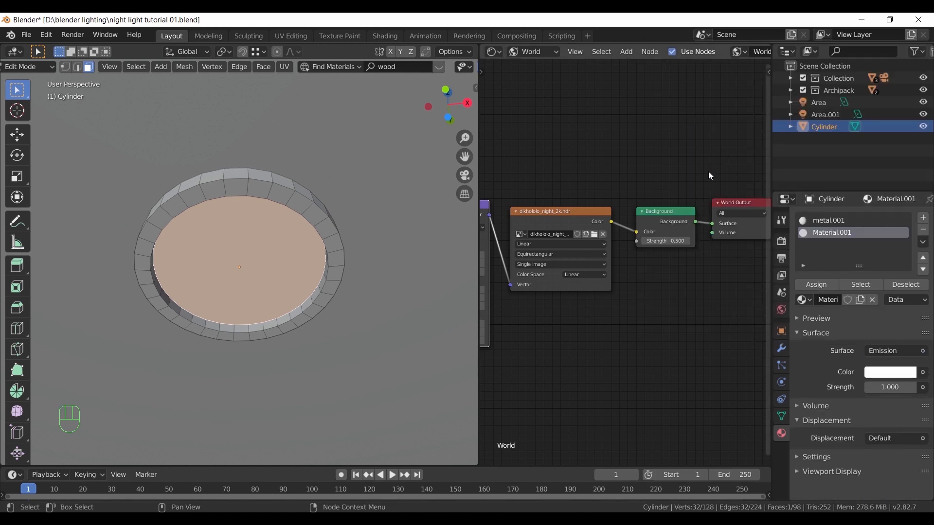
pyautogui.click(815, 284)
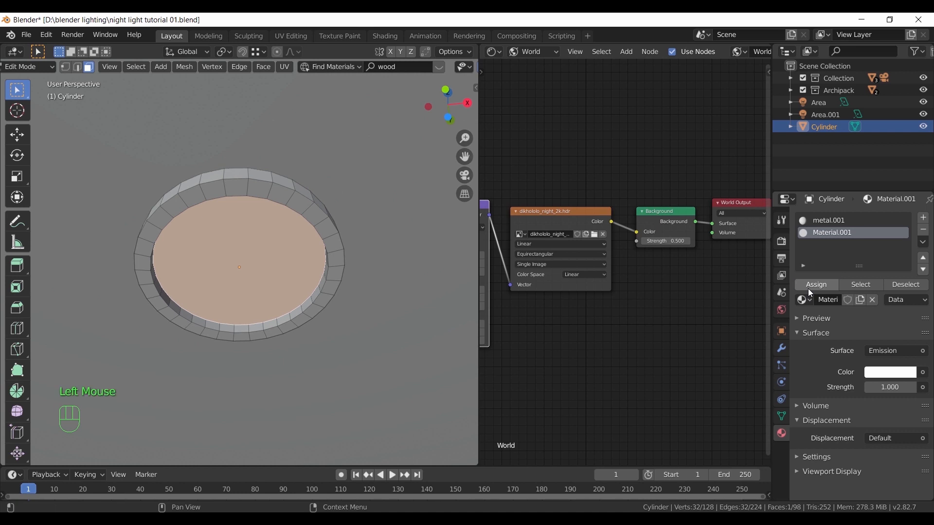
pyautogui.press('z')
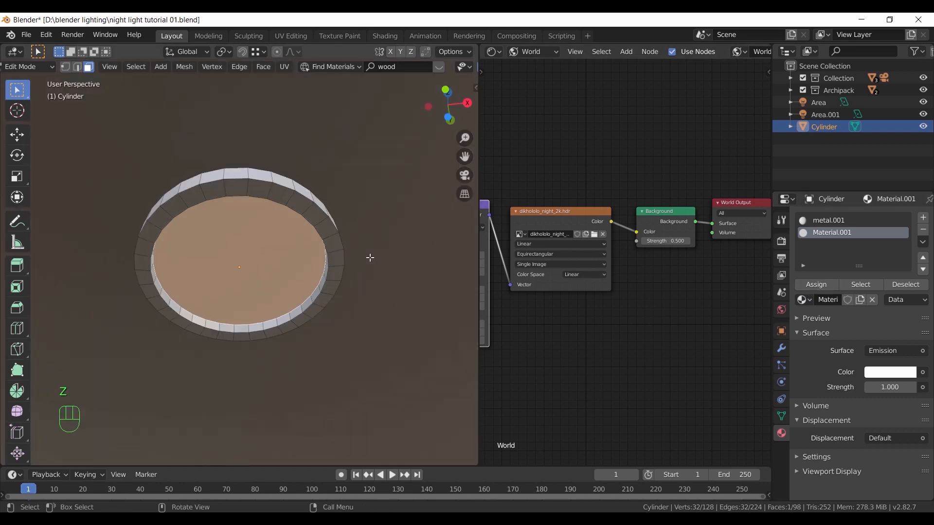
pyautogui.press('Tab')
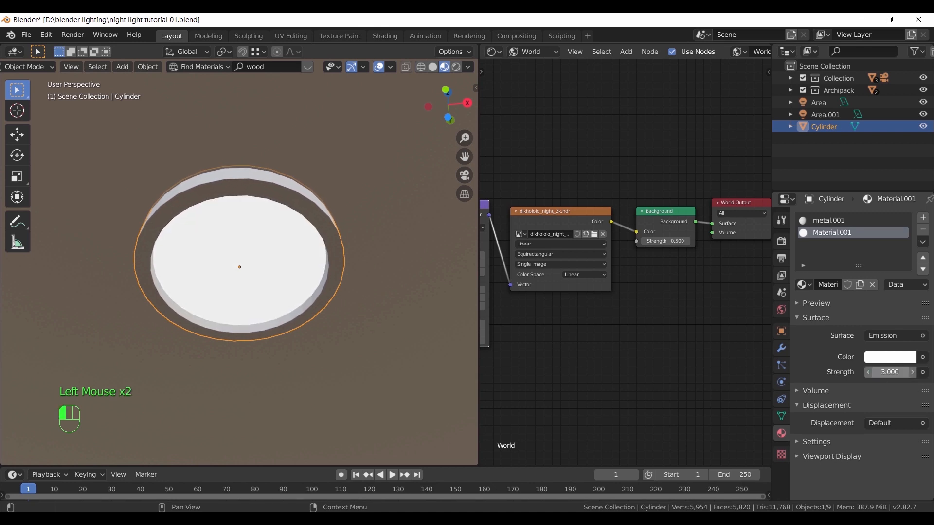
pyautogui.moveTo(890, 356)
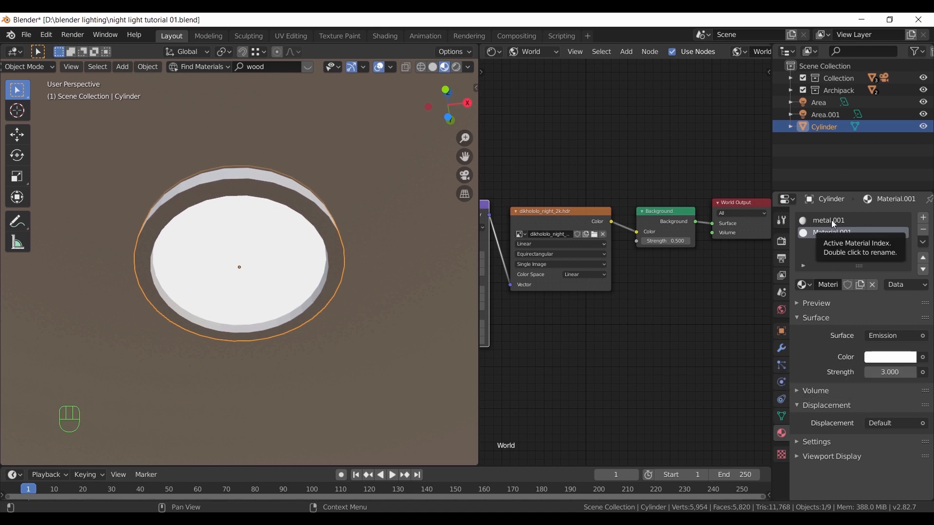
# - Adjust the metal.001 rim material's Metallic and Roughness values
pyautogui.click(828, 220)
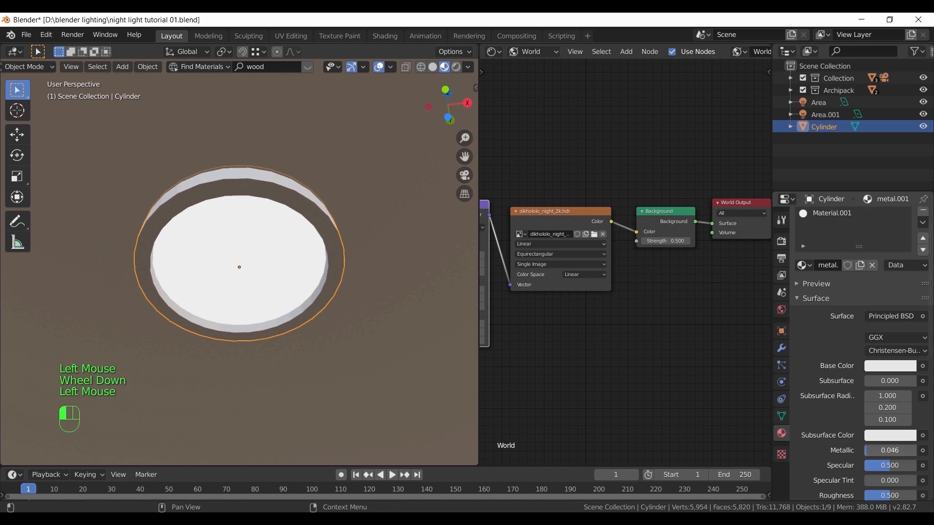
pyautogui.scroll(-3)
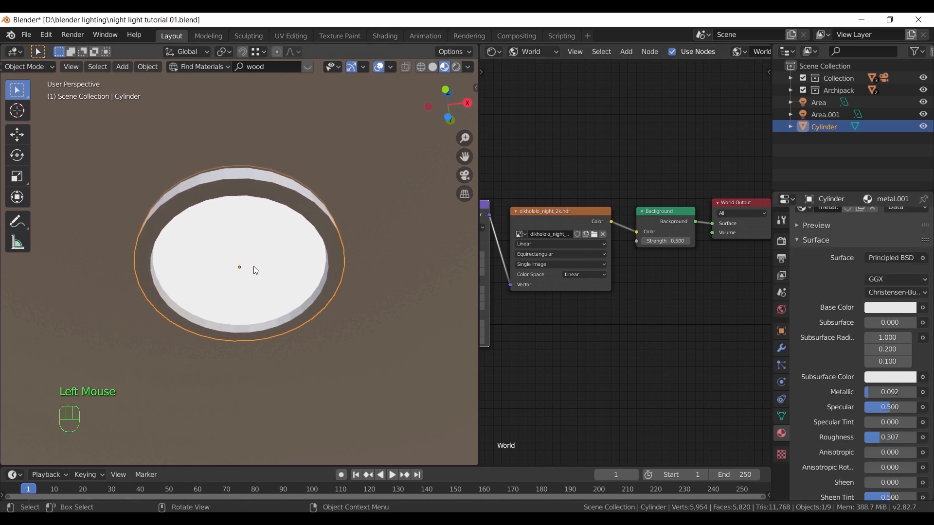
pyautogui.press('shift+s')
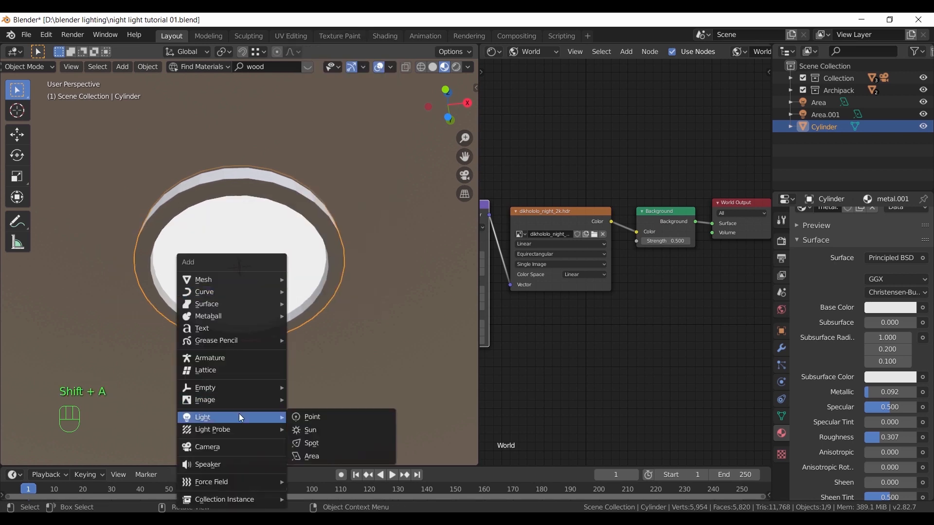
# - Add a spot light beneath the downlight disc and set its power to 45 W
pyautogui.click(311, 442)
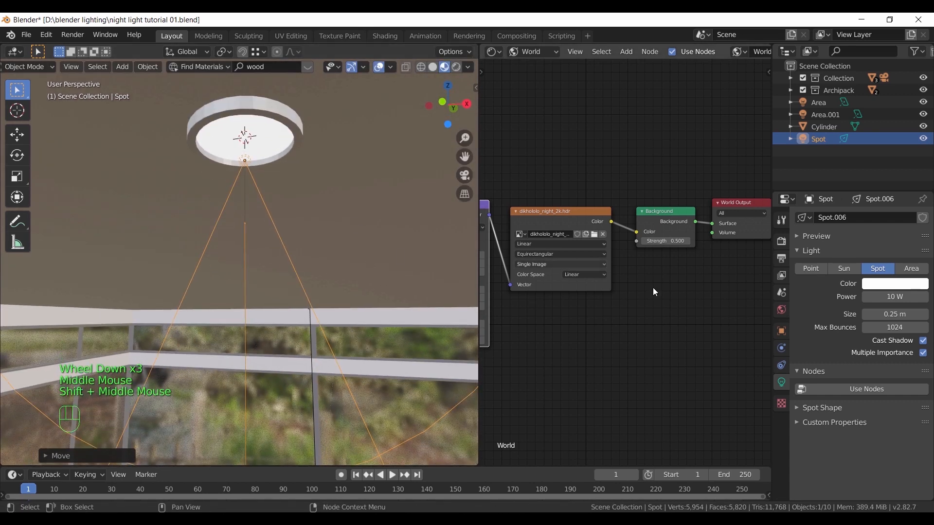
pyautogui.click(894, 297)
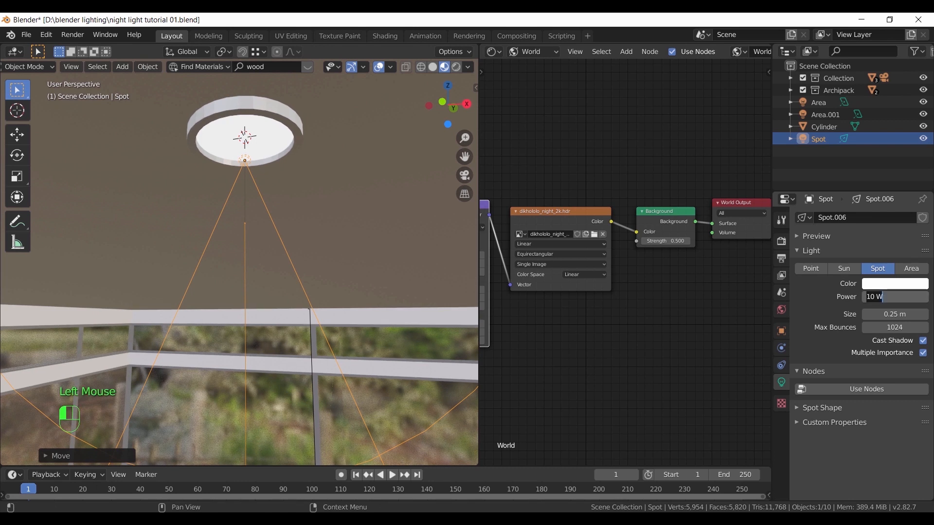
pyautogui.write('45')
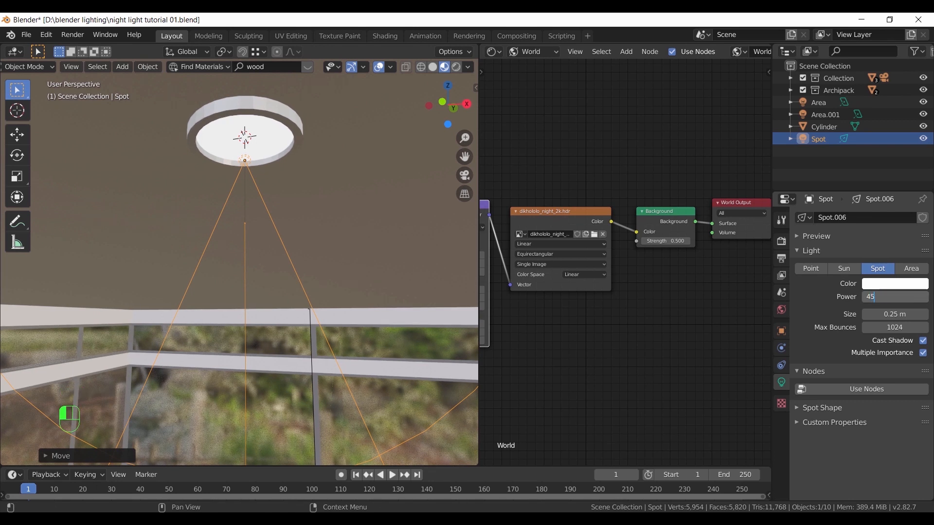
pyautogui.press('Return')
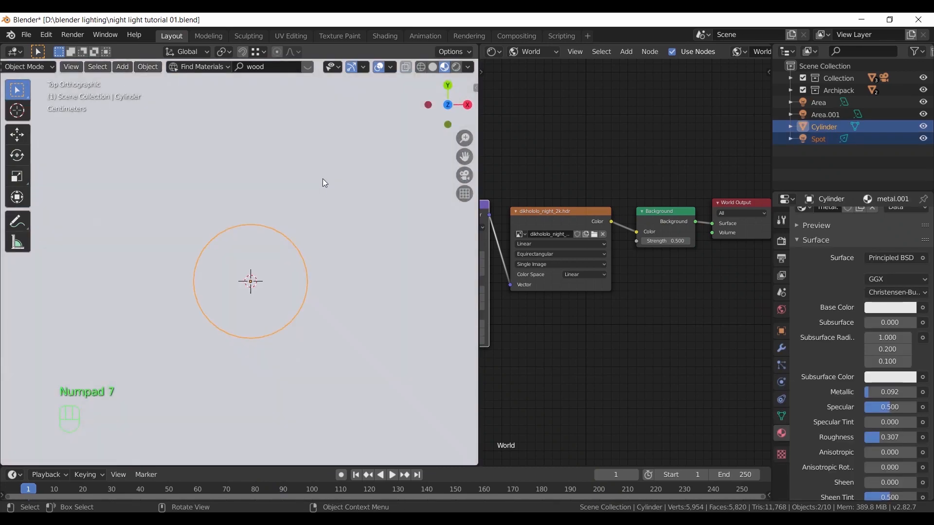
# - Duplicate the cylinder fixture with its spot light row by row across the ceiling
pyautogui.scroll(-3)
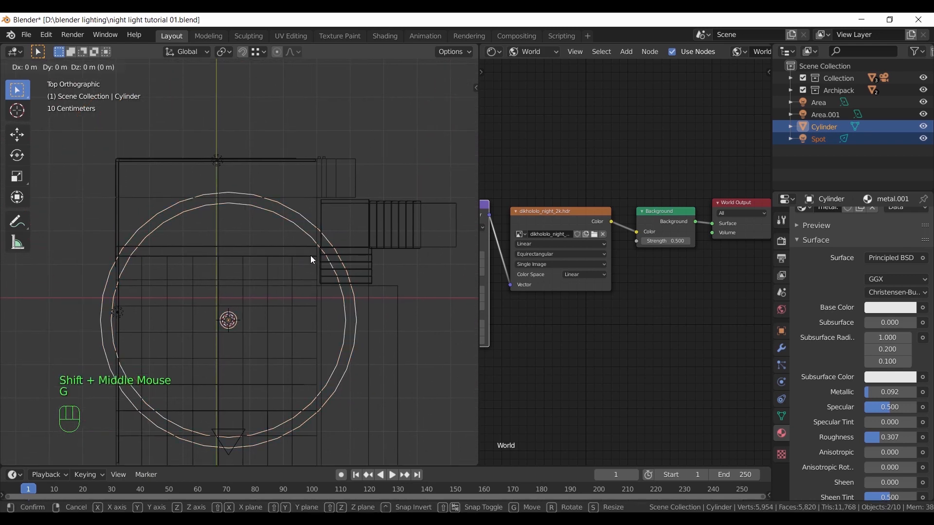
pyautogui.click(12, 51)
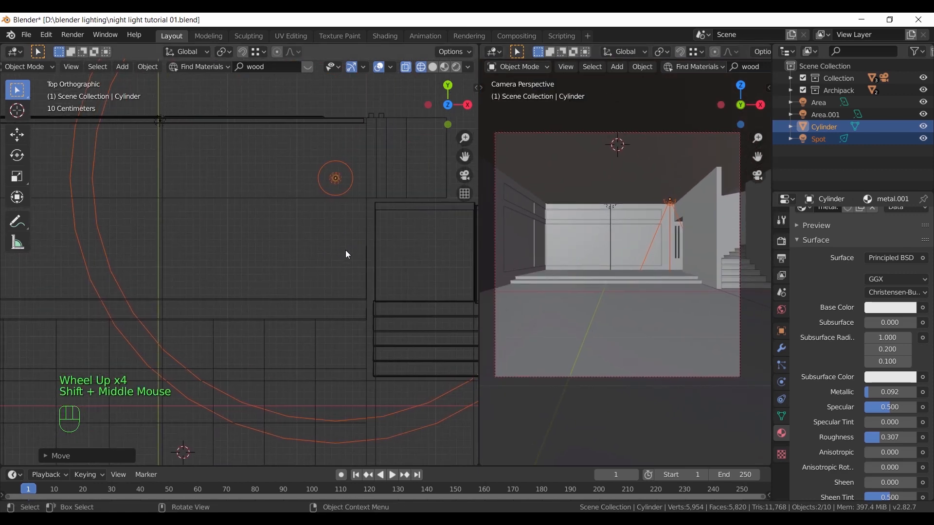
pyautogui.press('g')
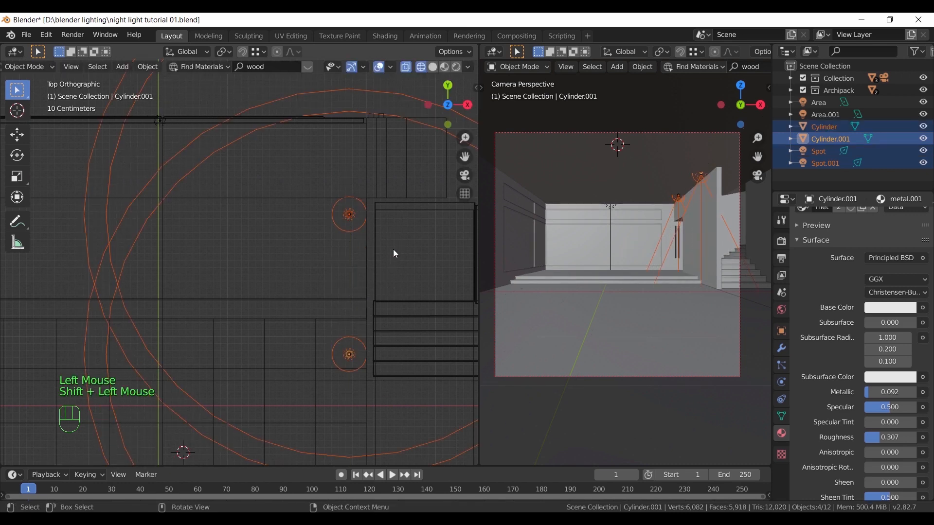
pyautogui.press('g')
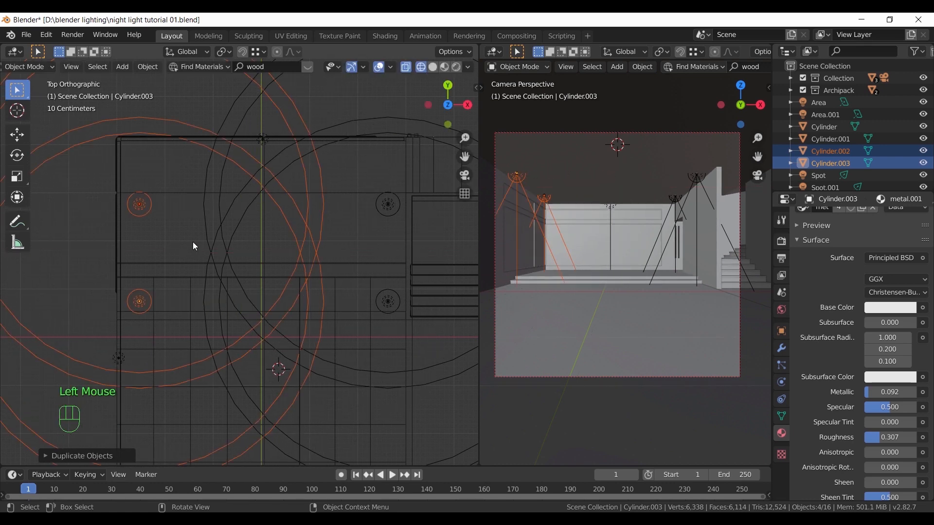
pyautogui.press('shift+d')
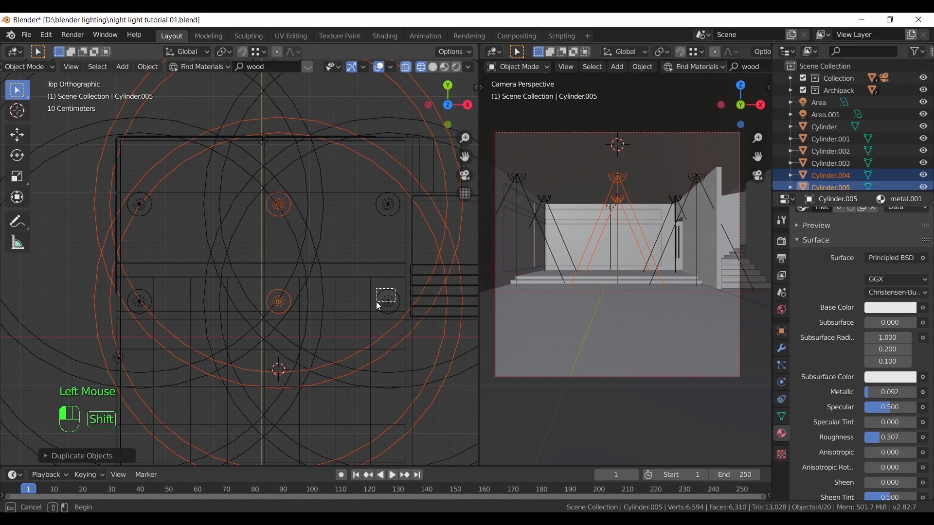
pyautogui.press('ctrl+z')
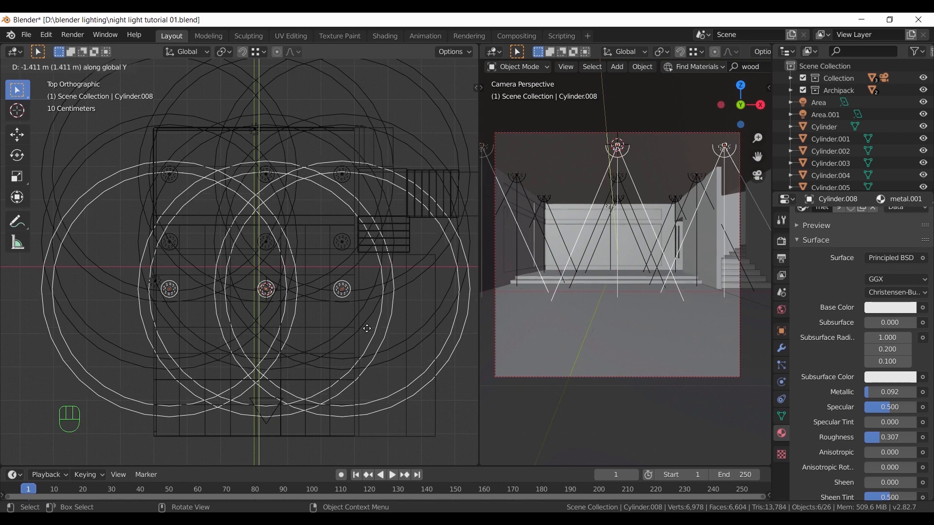
pyautogui.click(379, 277)
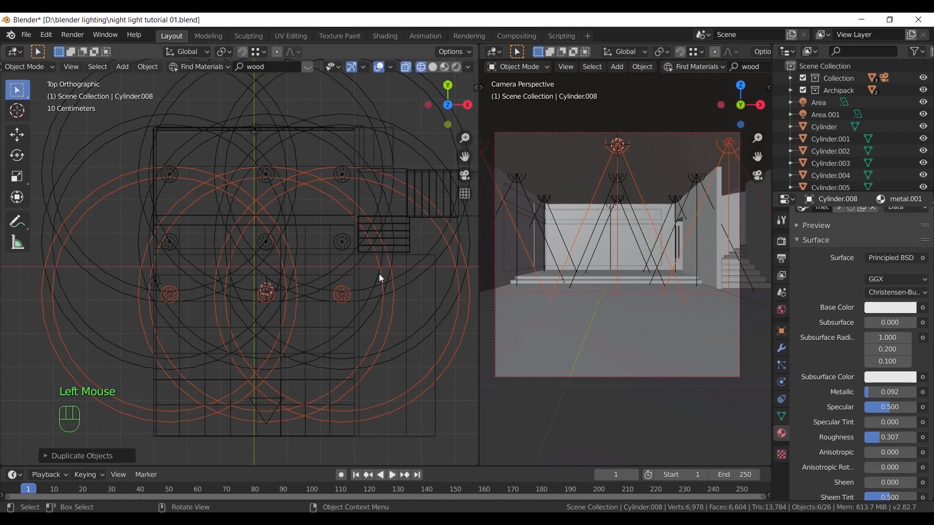
pyautogui.press('g')
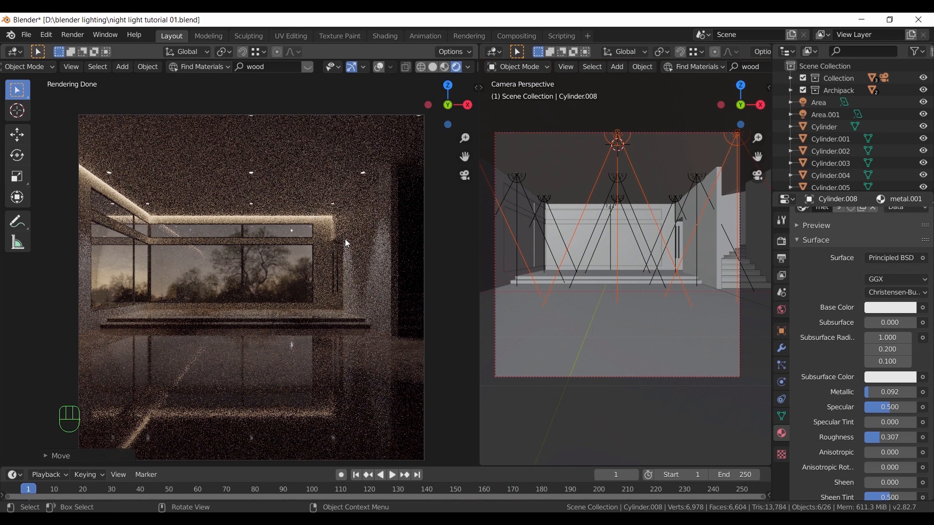
pyautogui.moveTo(369, 271)
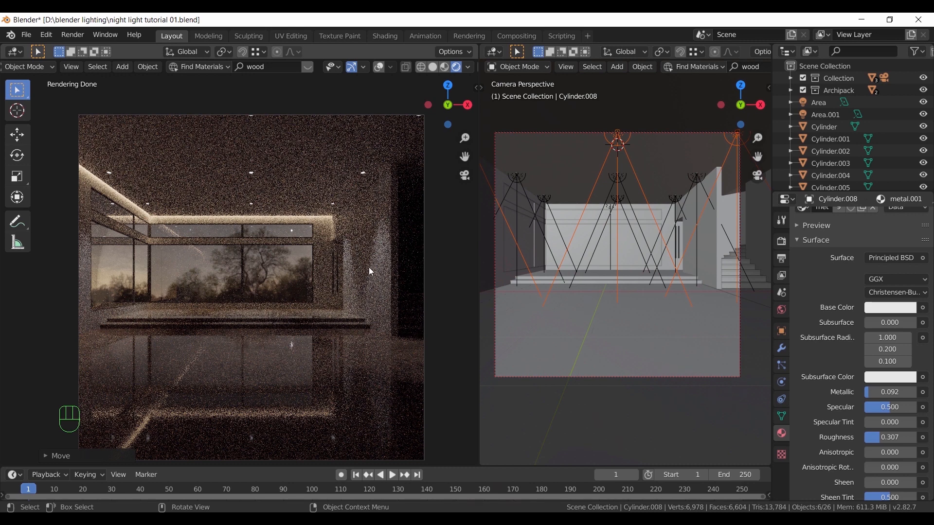
pyautogui.moveTo(419, 82)
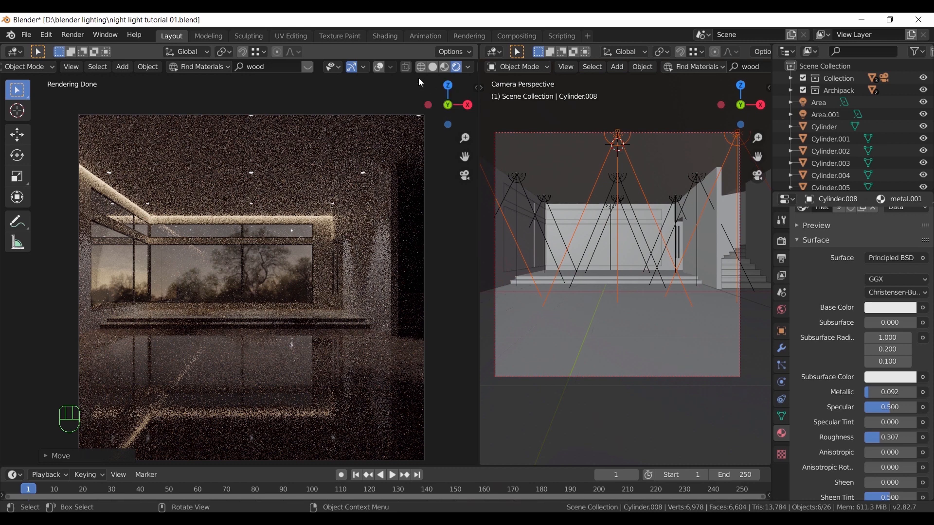
pyautogui.moveTo(379, 67)
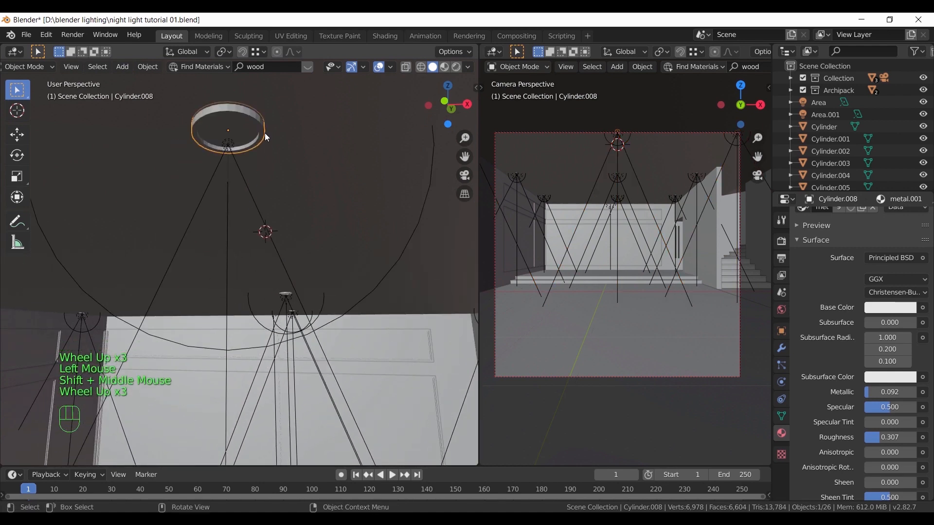
# - Add an area light below a ceiling downlight and set its power to 6 W
pyautogui.press('shift+s')
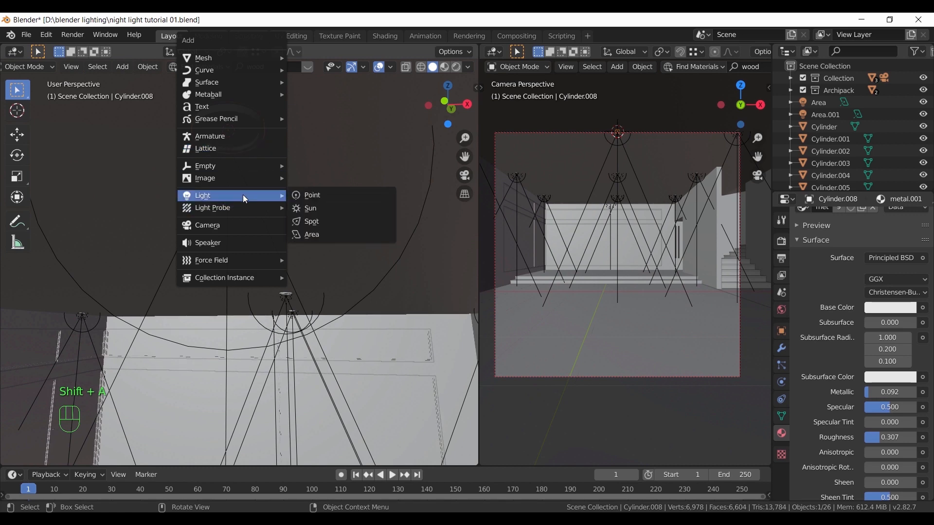
pyautogui.click(311, 234)
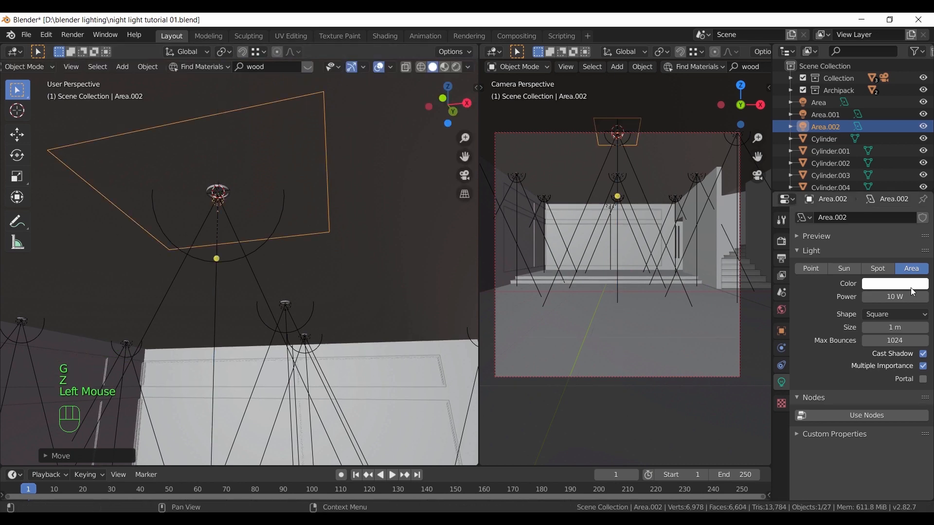
pyautogui.doubleClick(894, 297)
pyautogui.write('6')
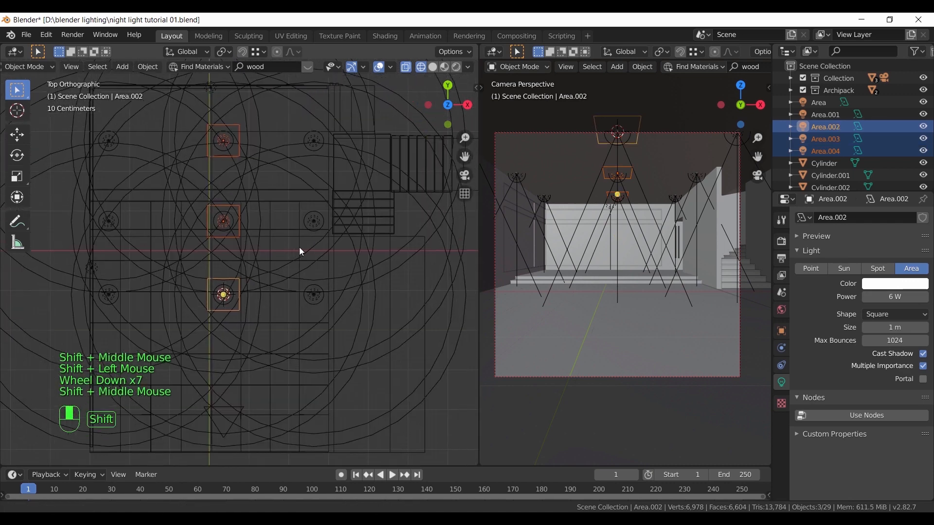
# - Pan the top view and rotate the area light upright beside the staircase
pyautogui.moveTo(223, 220); pyautogui.dragTo(291, 220)
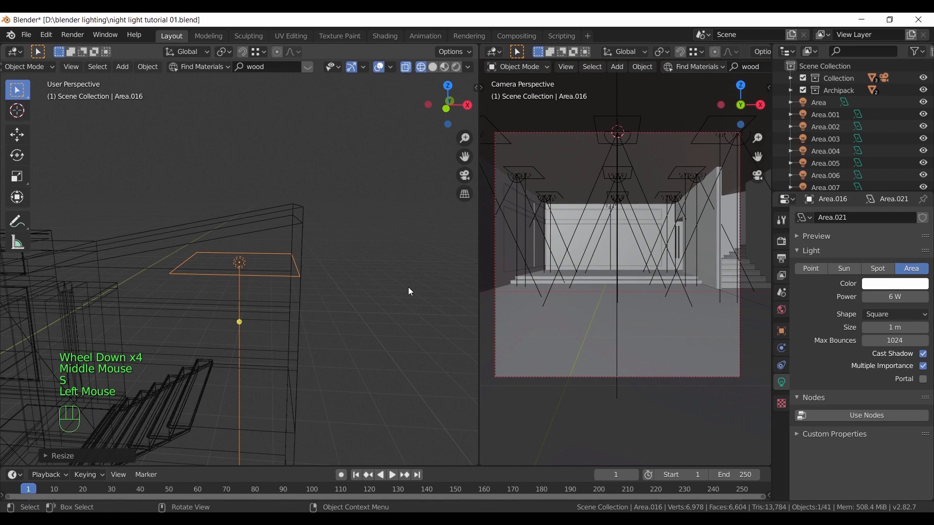
pyautogui.press('r')
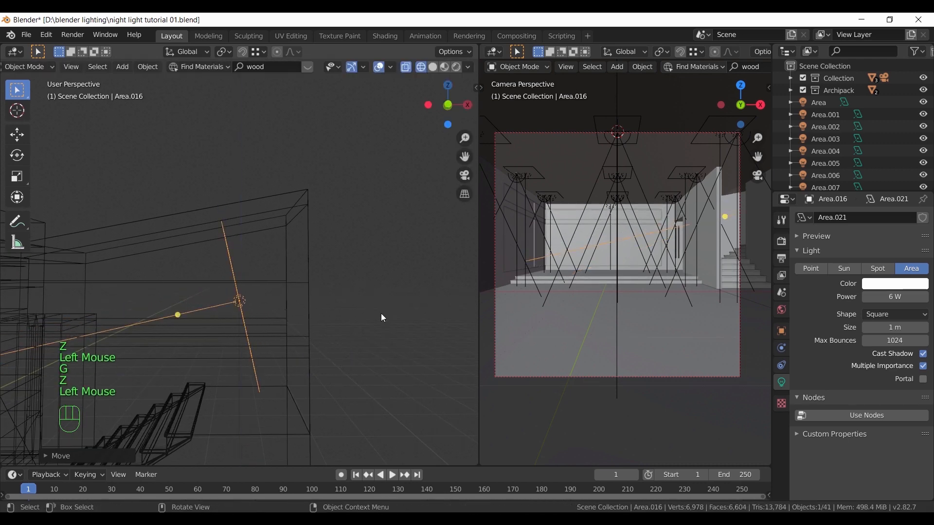
pyautogui.scroll(-3)
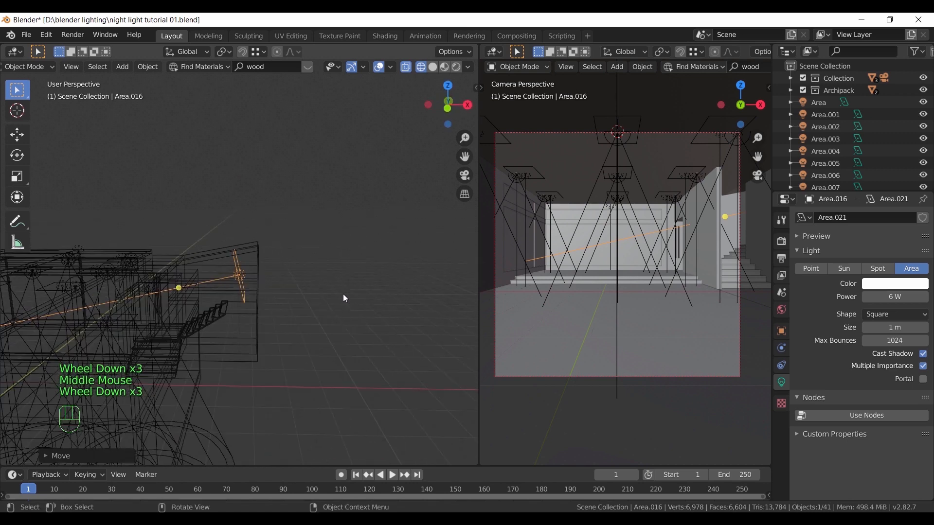
pyautogui.click(893, 297)
pyautogui.write('20')
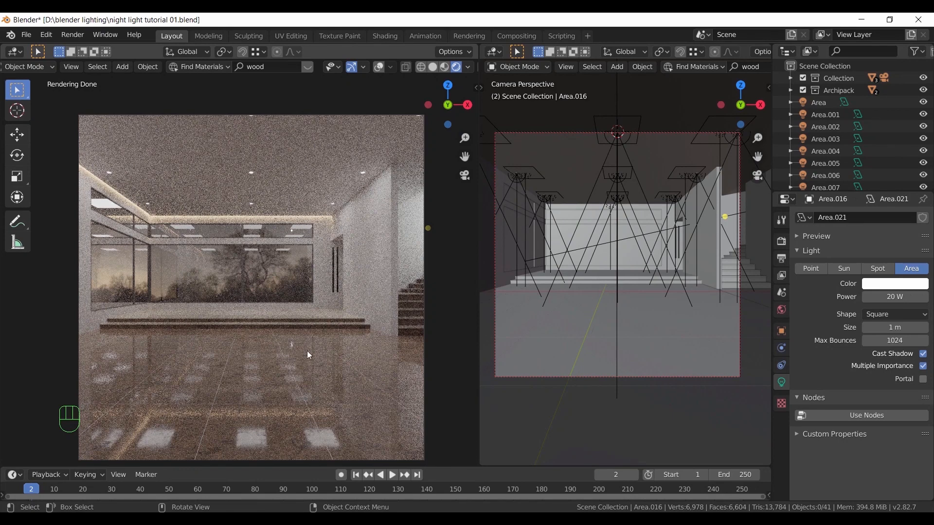
pyautogui.moveTo(305, 432)
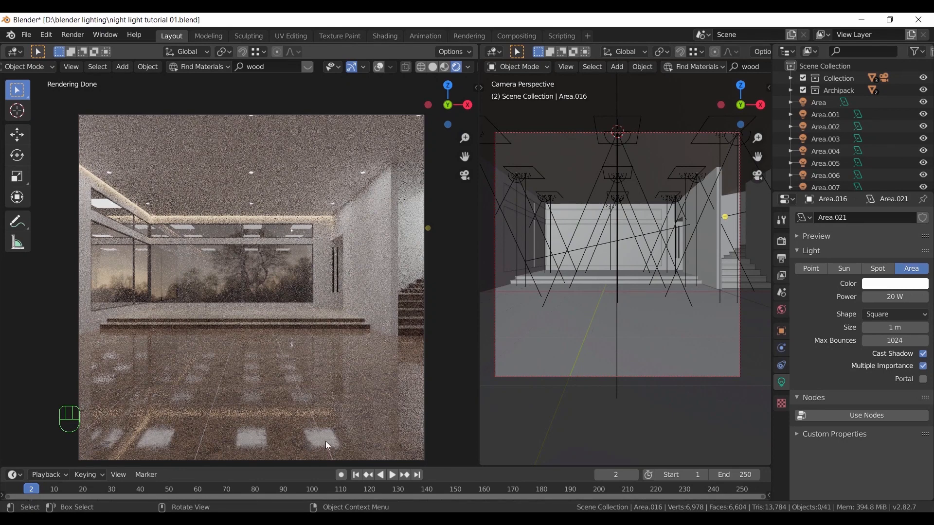
pyautogui.moveTo(923, 366)
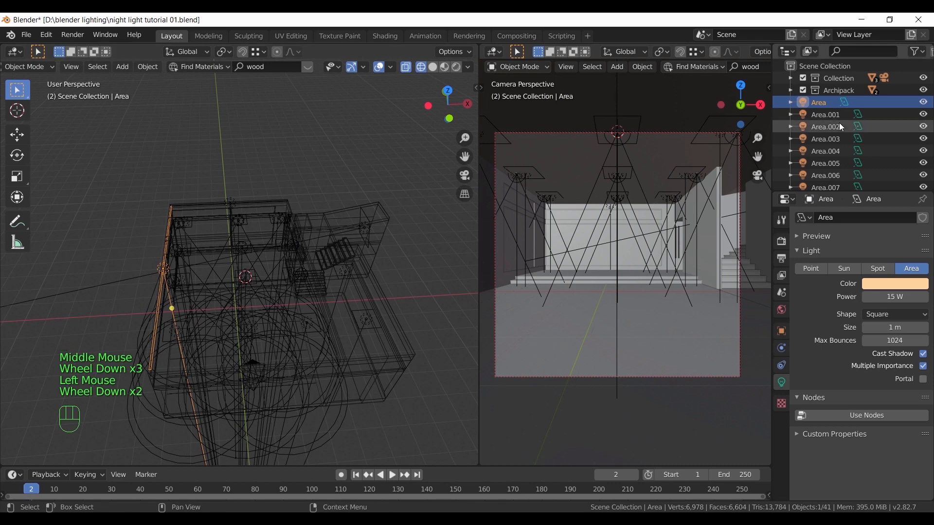
# - Select the ceiling area fill lights so they can share settings
pyautogui.click(826, 127)
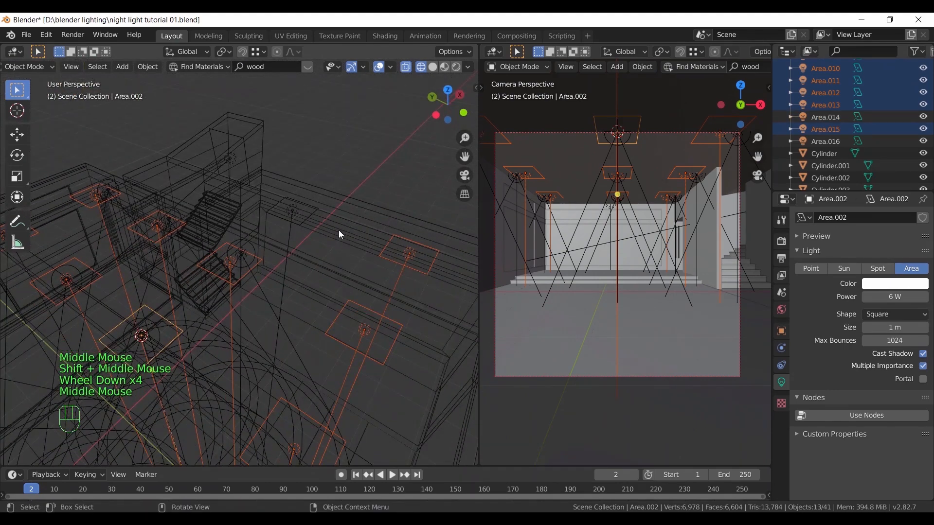
# - Link the selected fill lights to Area.014's light data and preview the render
pyautogui.press('ctrl+l')
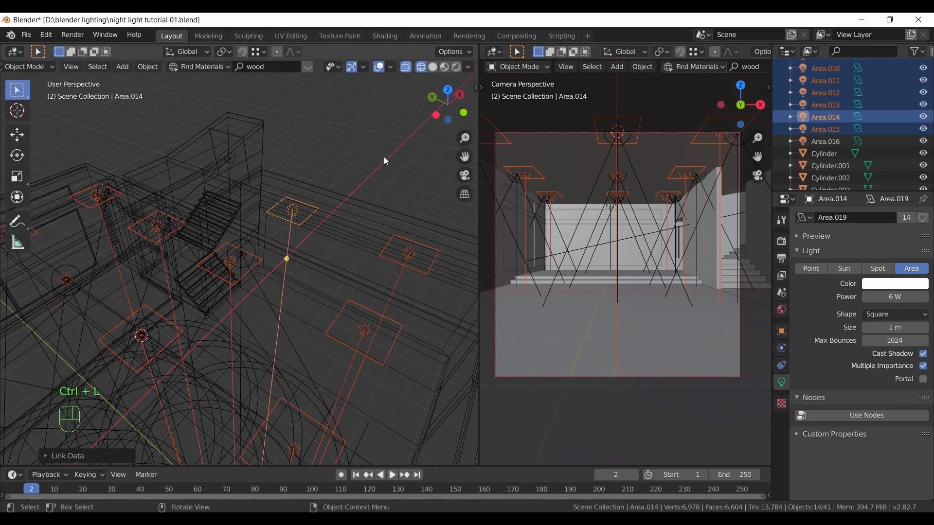
pyautogui.click(292, 212)
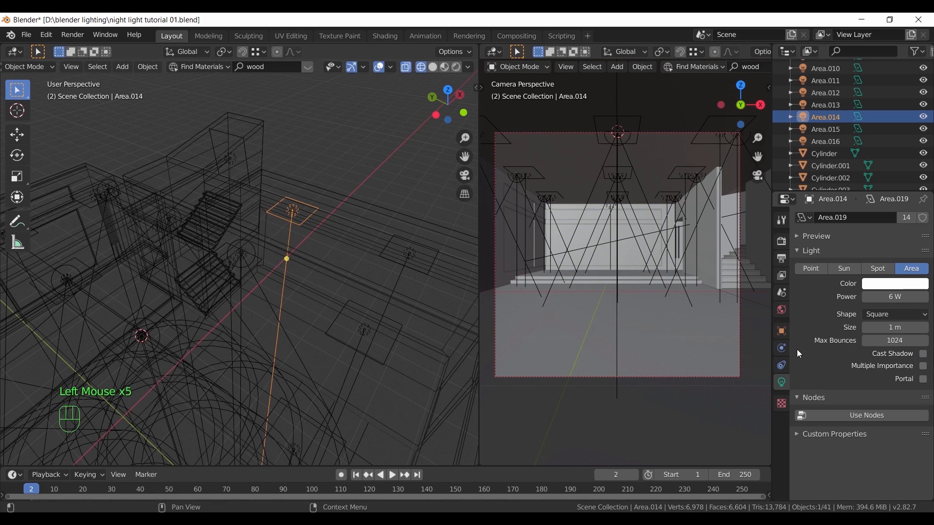
pyautogui.moveTo(373, 203)
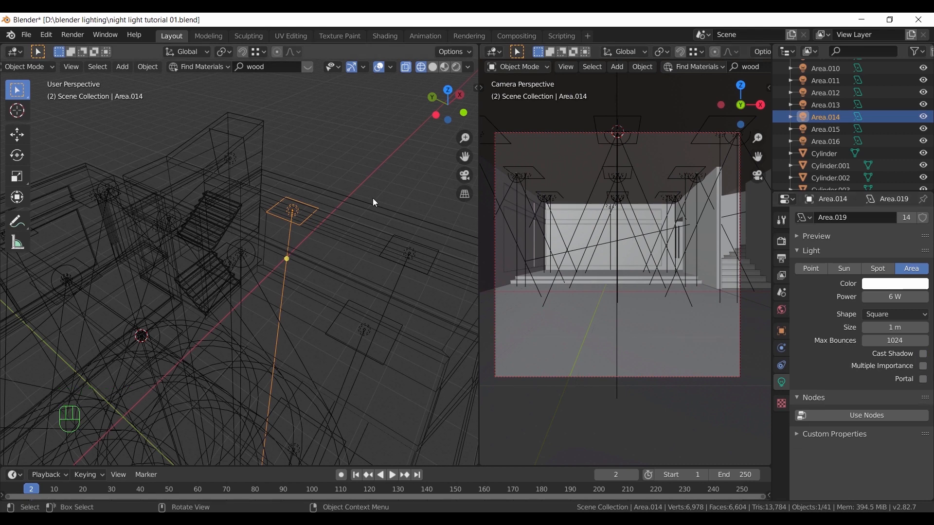
pyautogui.press('KP_0')
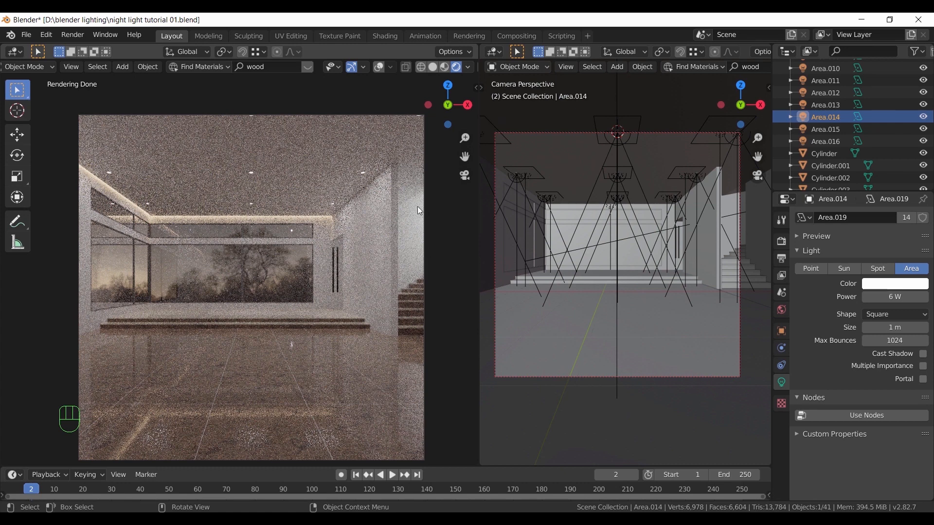
pyautogui.moveTo(342, 249)
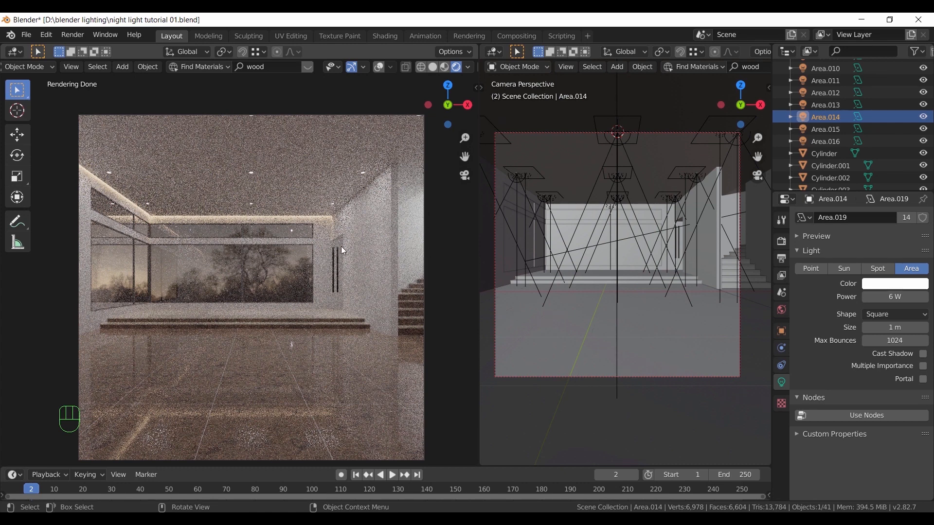
pyautogui.moveTo(345, 291)
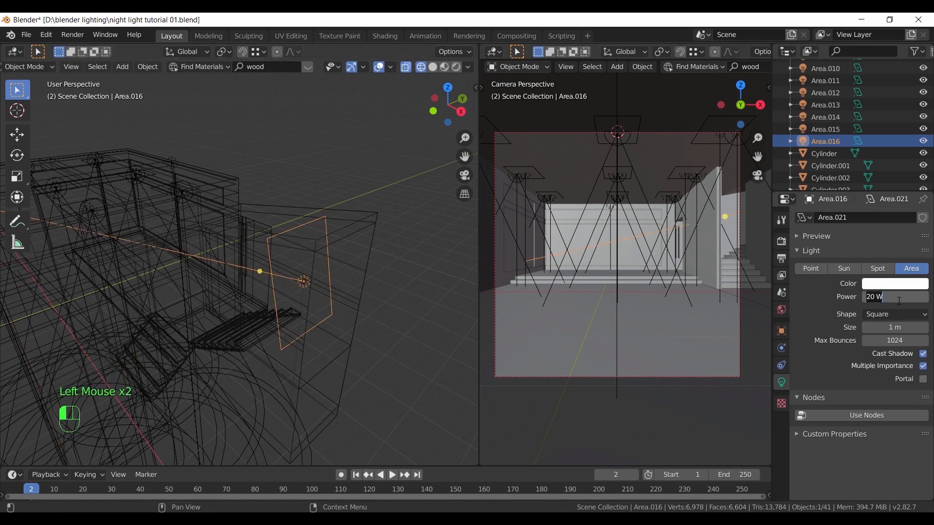
# - Give Area.016 12 W and colour FEFFEB, then angle the 45 W spot light and warm it
pyautogui.click(895, 284)
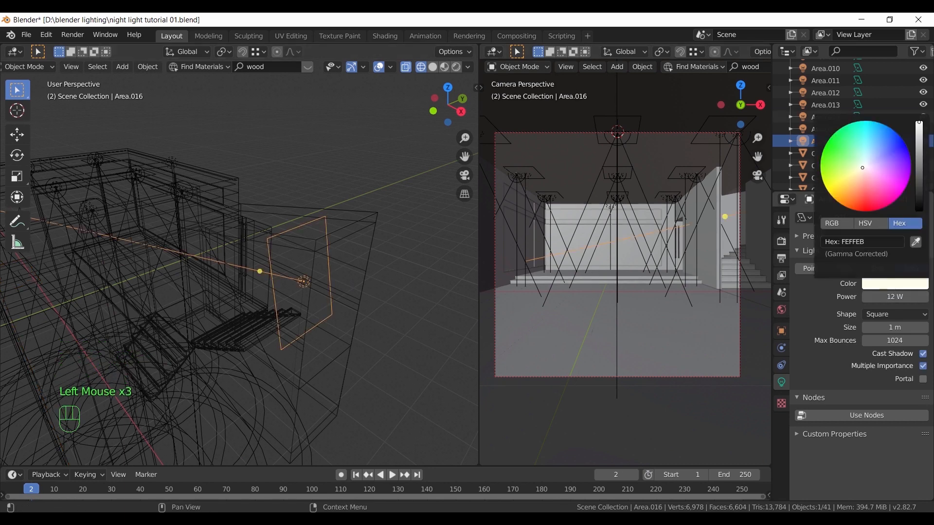
pyautogui.click(858, 179)
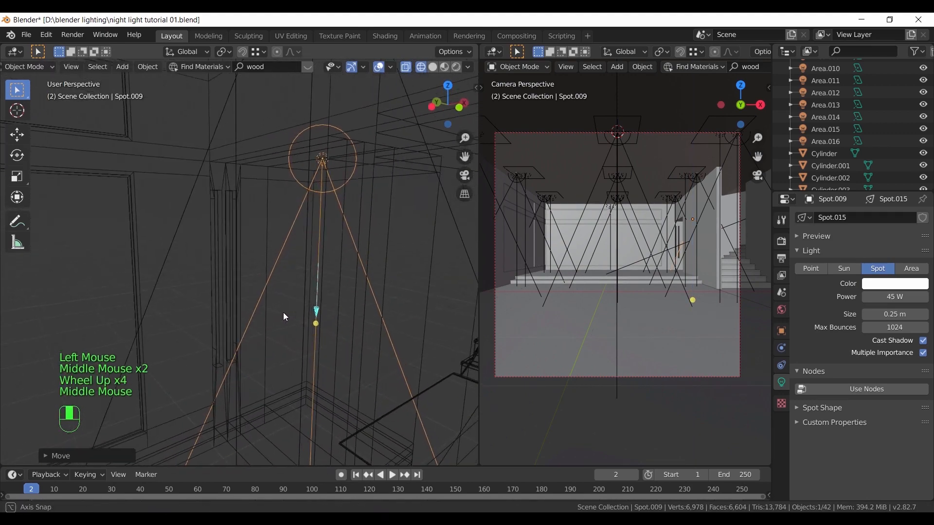
pyautogui.press('r')
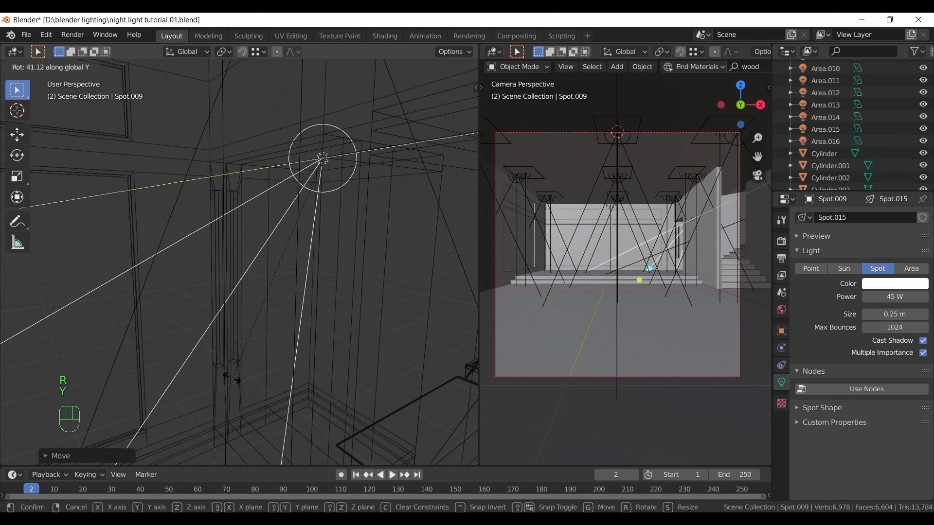
pyautogui.click(342, 318)
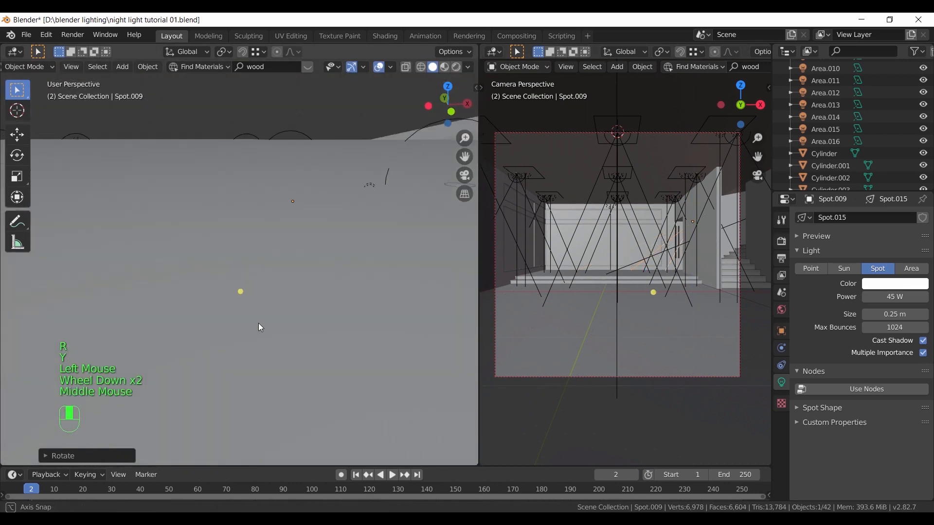
pyautogui.click(894, 283)
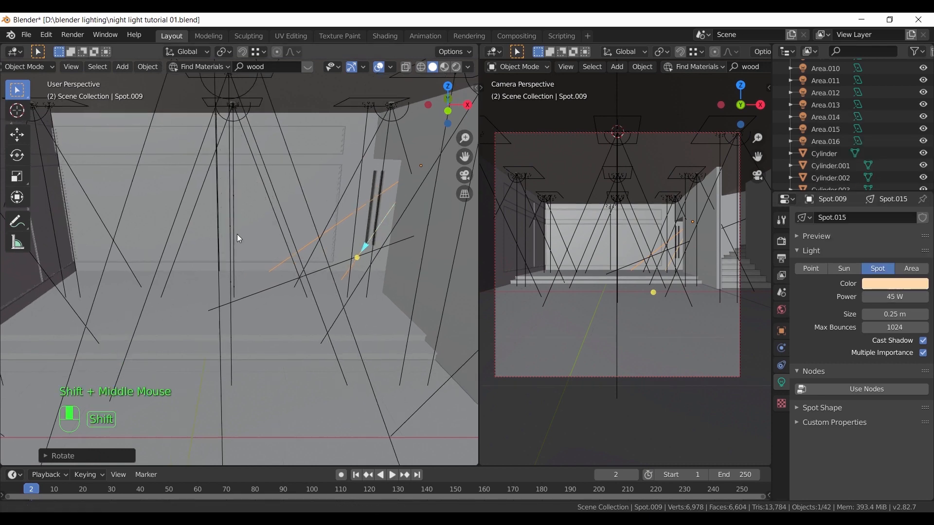
pyautogui.scroll(-3)
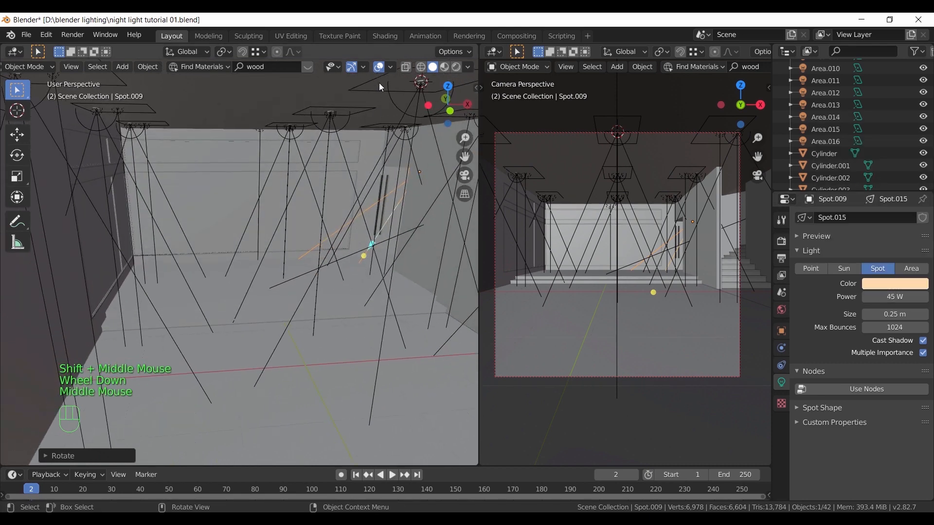
pyautogui.moveTo(378, 86); pyautogui.dragTo(268, 251)
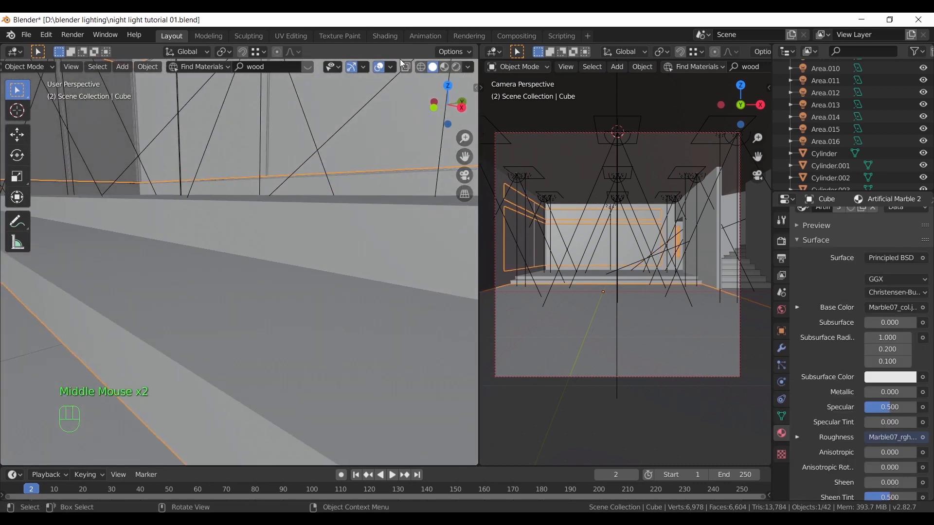
# - Inset the selected ledge strip faces on the room mesh in Edit Mode
pyautogui.press('Tab')
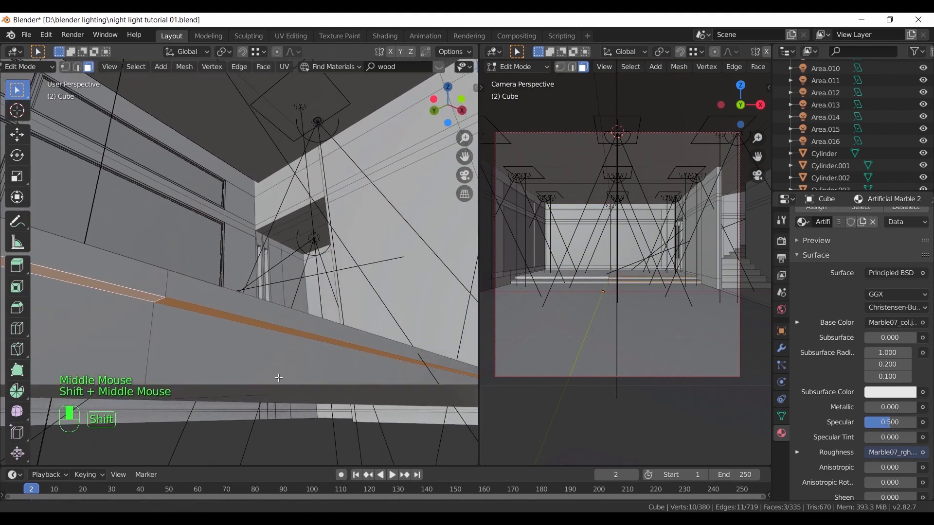
pyautogui.press('Tab')
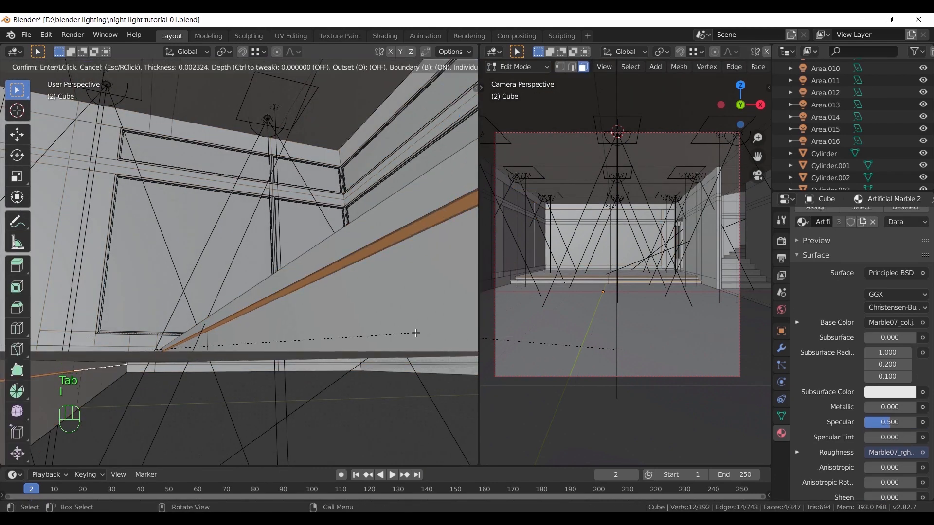
pyautogui.click(410, 326)
pyautogui.write('11.4')
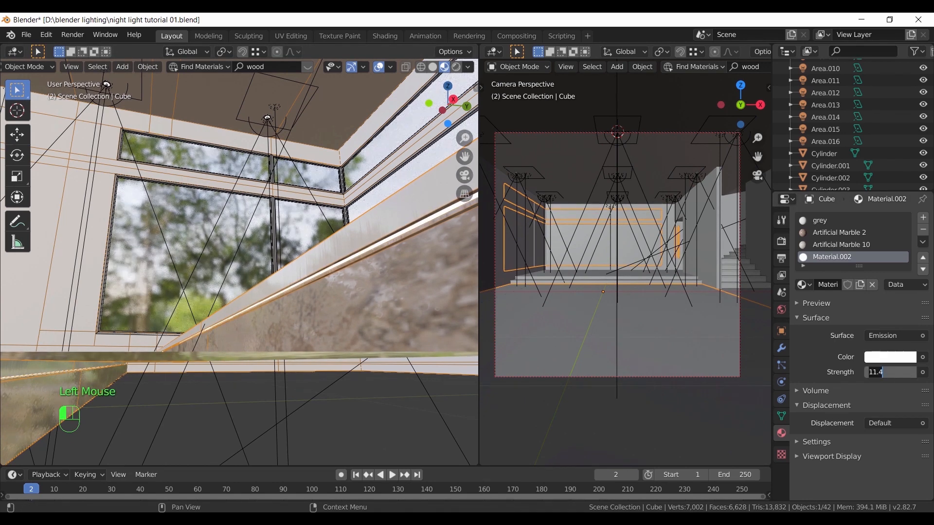
# - Connect a 3800 K Blackbody to the ledge strip's emission colour and enter 42
pyautogui.click(890, 356)
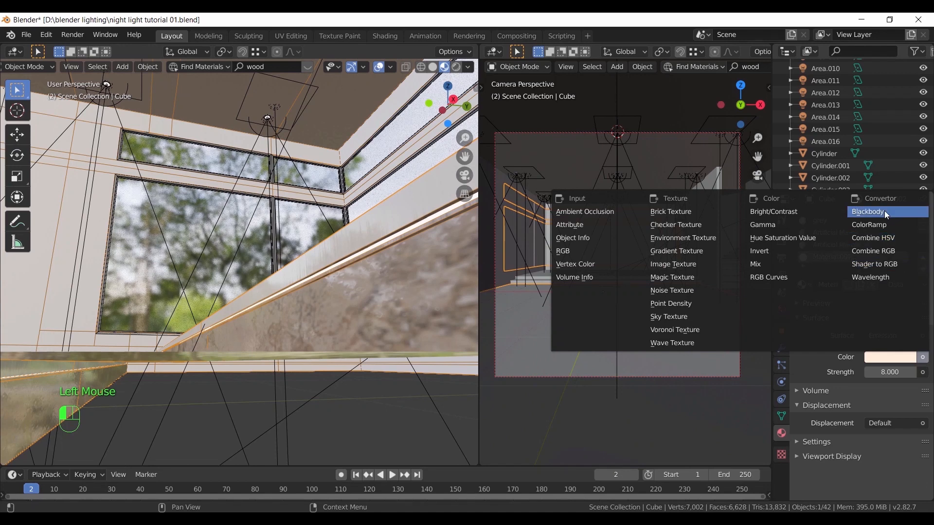
pyautogui.click(867, 212)
pyautogui.write('11000')
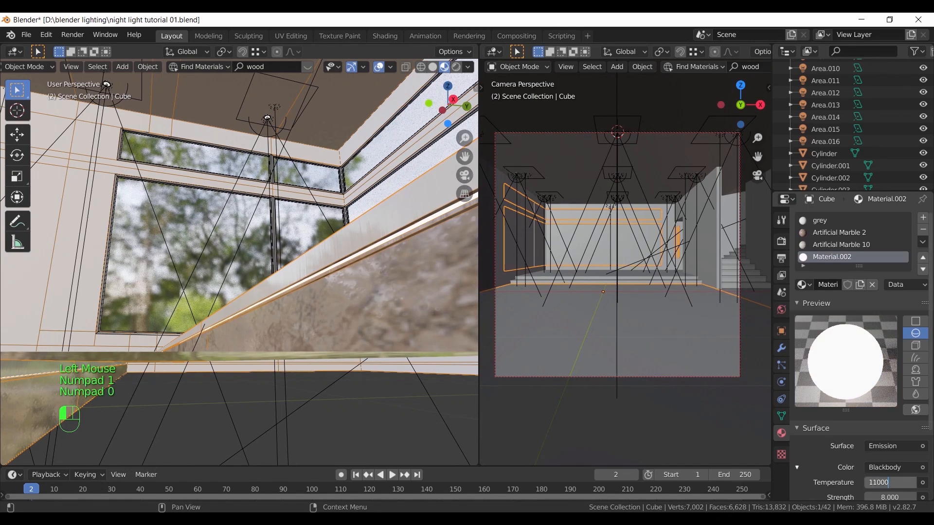
pyautogui.write('42')
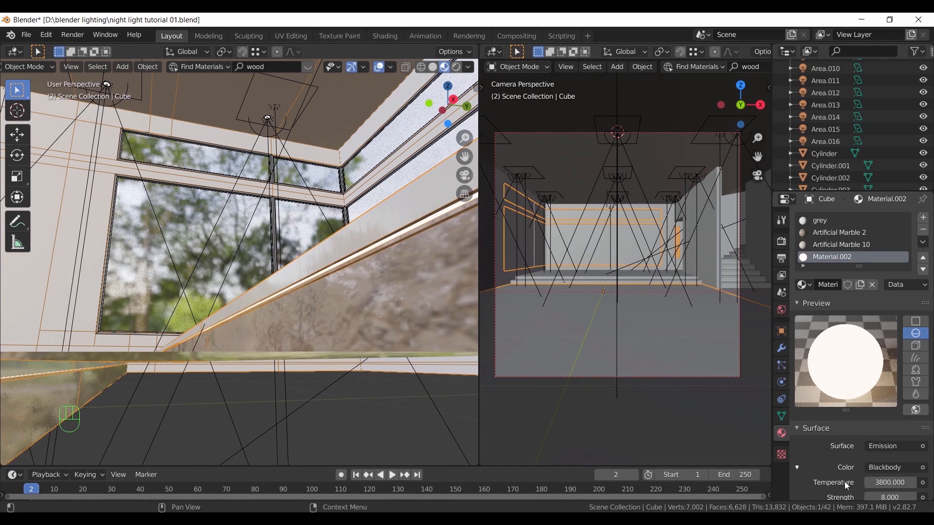
pyautogui.scroll(-3)
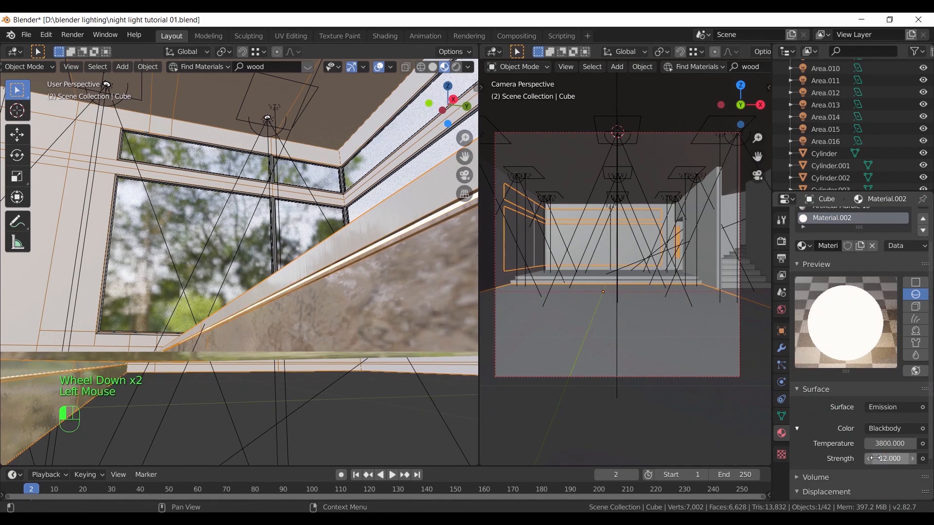
pyautogui.scroll(-3)
pyautogui.write('1')
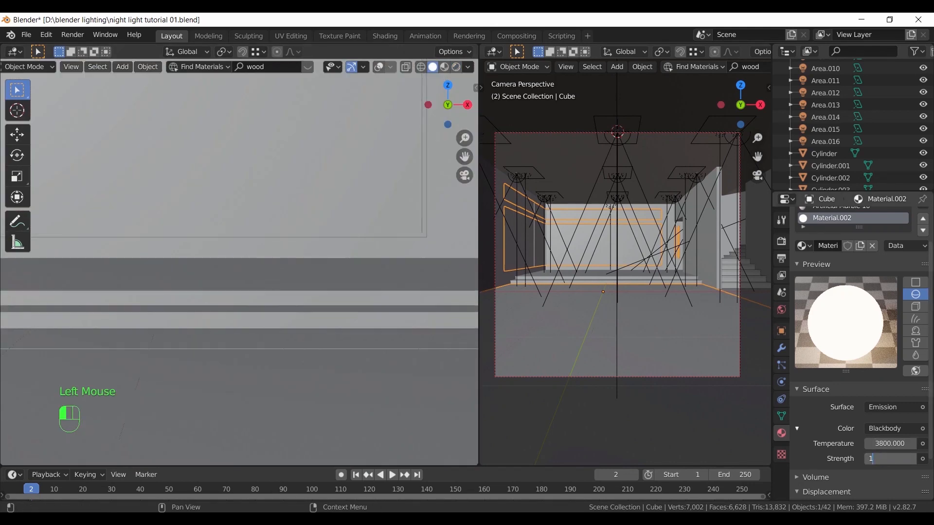
# - Add an 8 W area light under the stair edge, stretch it along the edge, tint it FFD8A5
pyautogui.scroll(-3)
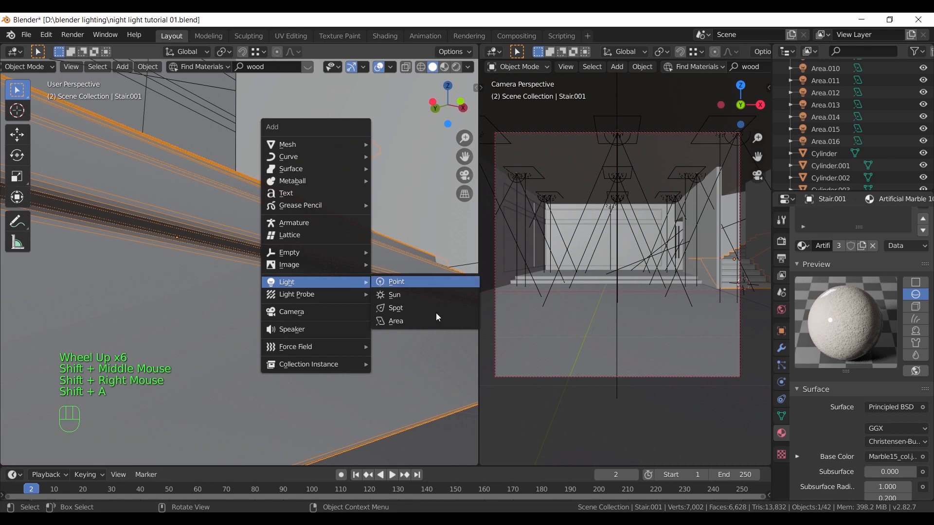
pyautogui.click(396, 321)
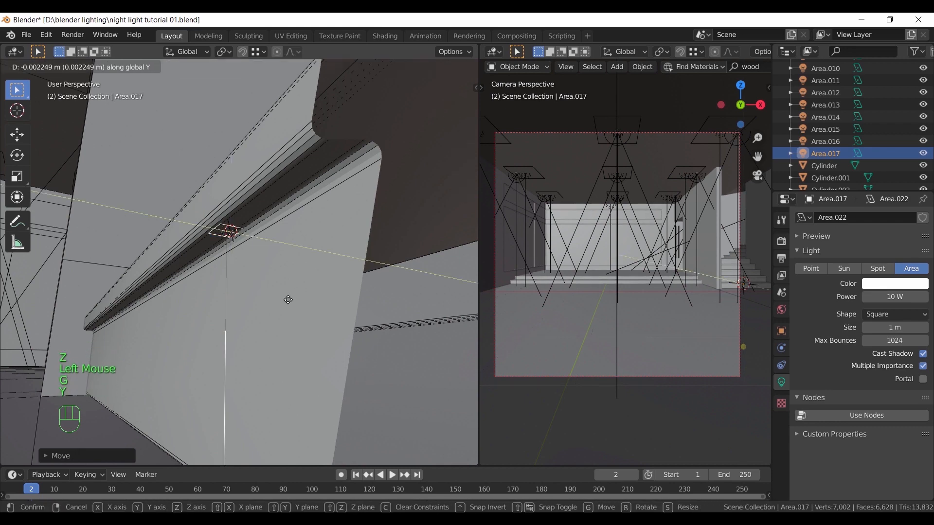
pyautogui.click(287, 299)
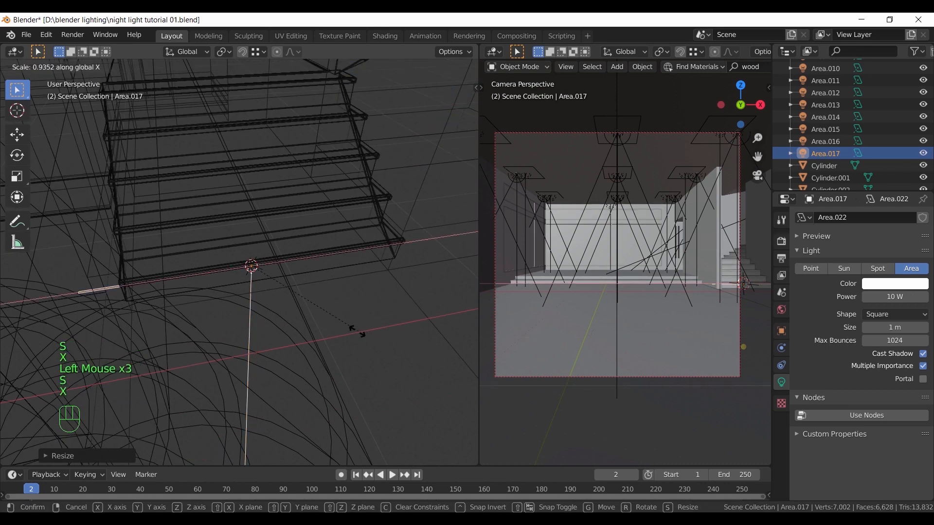
pyautogui.scroll(3)
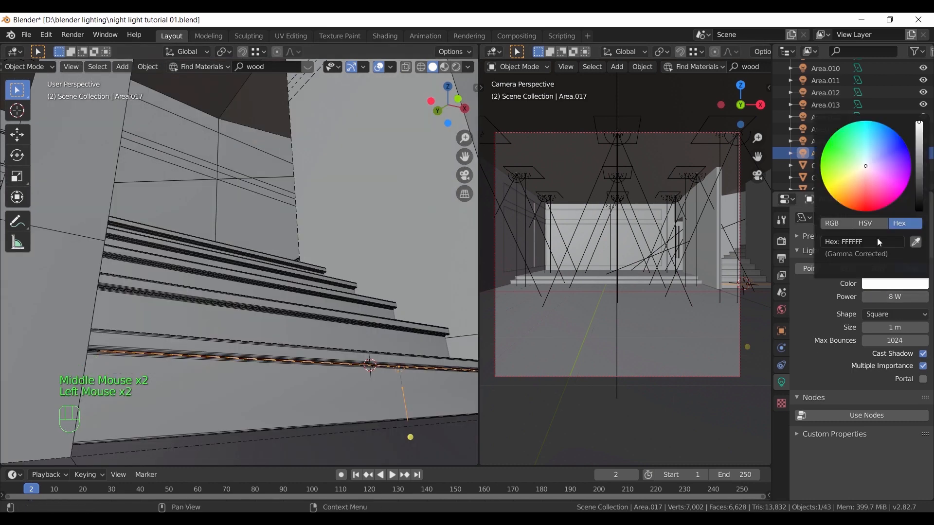
pyautogui.click(856, 179)
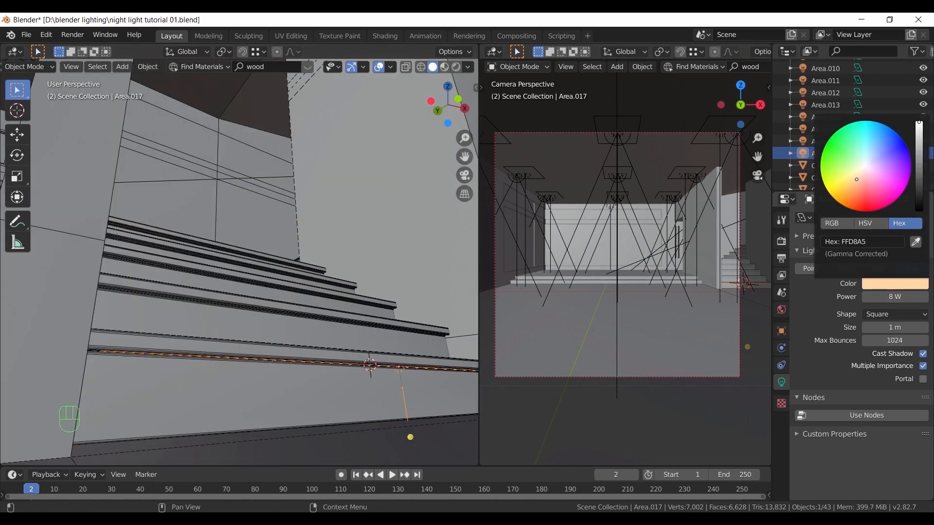
pyautogui.moveTo(370, 366); pyautogui.dragTo(402, 372)
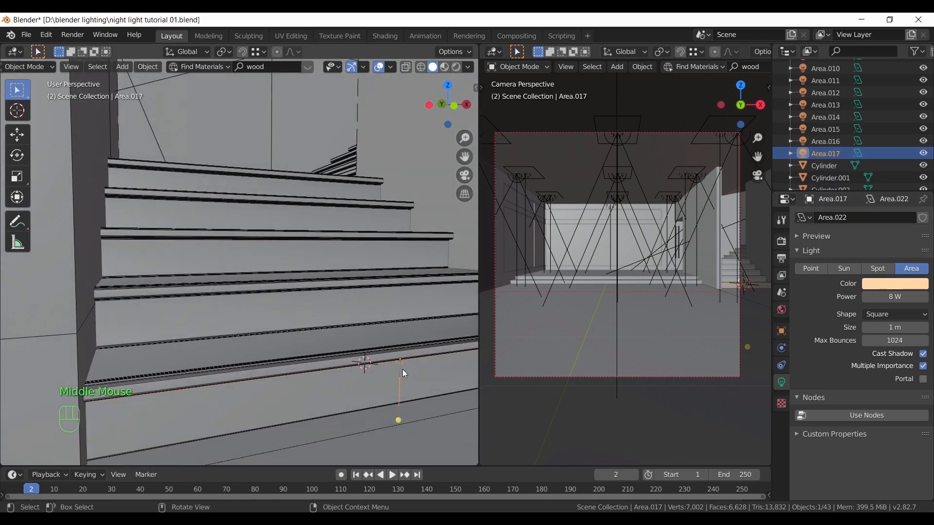